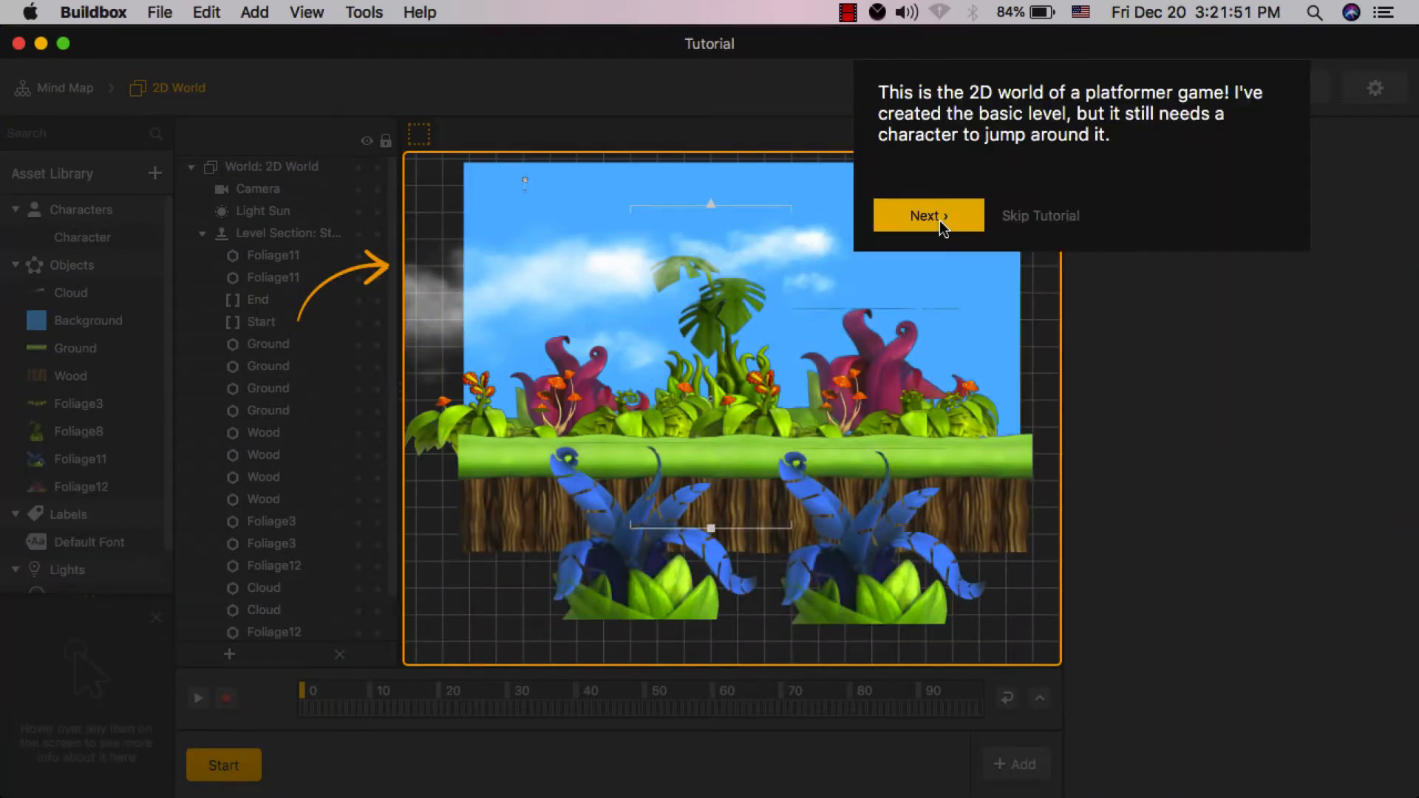
Step: Advance the 2D World tutorial to the add-a-character prompt, then quit to the desktop
click(928, 216)
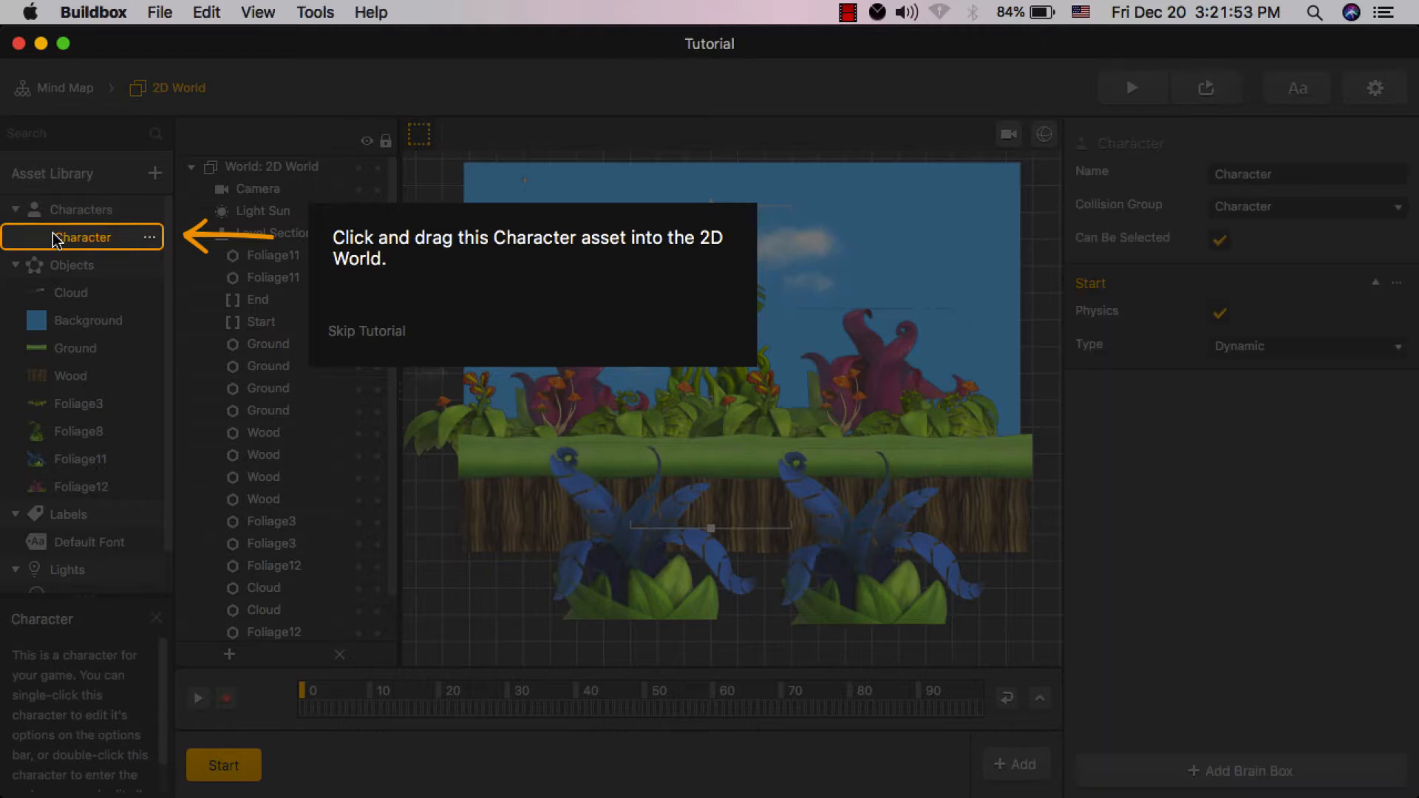
click(367, 329)
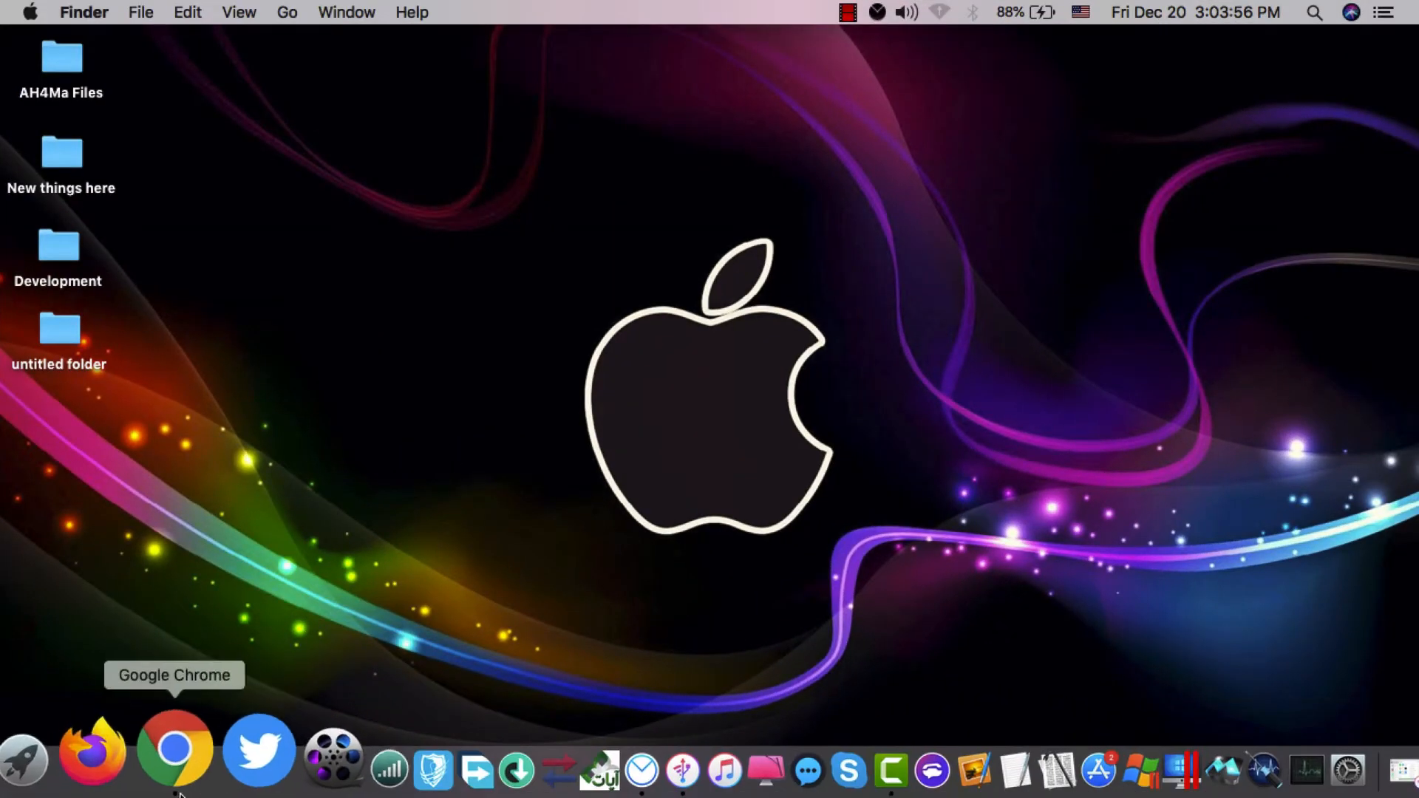
Step: In Chrome, go to buildbox.com, choose Download Free and Sign Up Now under the Free plan
click(175, 750)
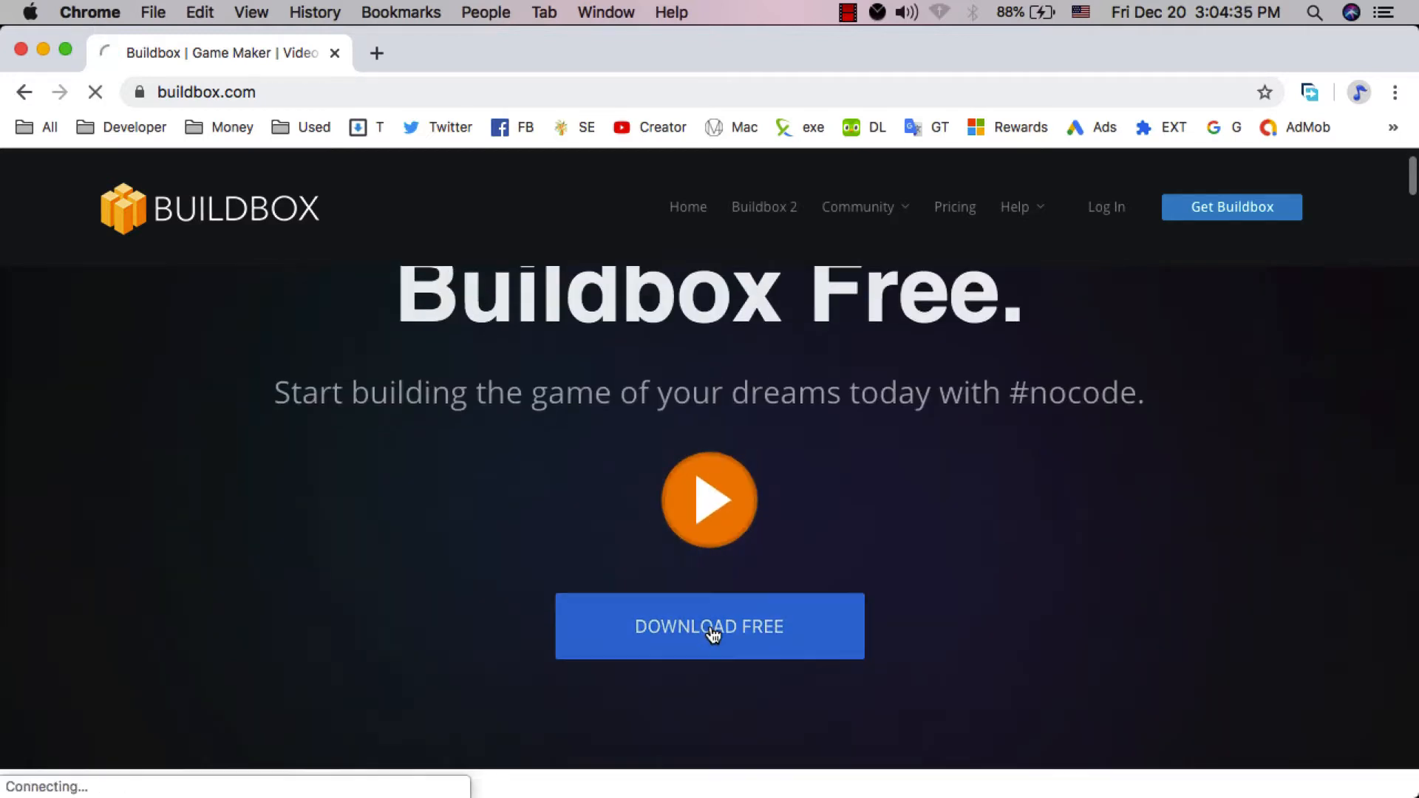
click(710, 627)
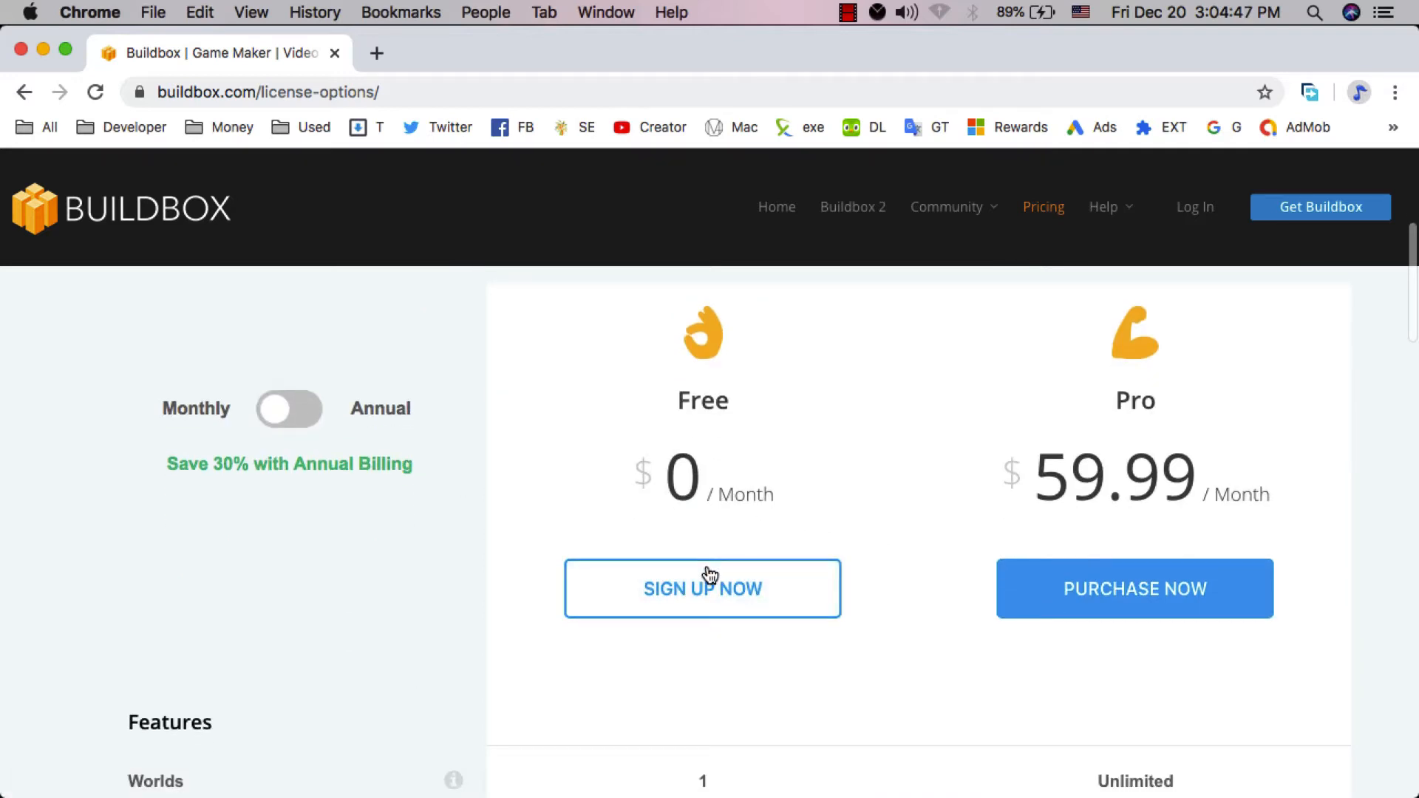
click(702, 588)
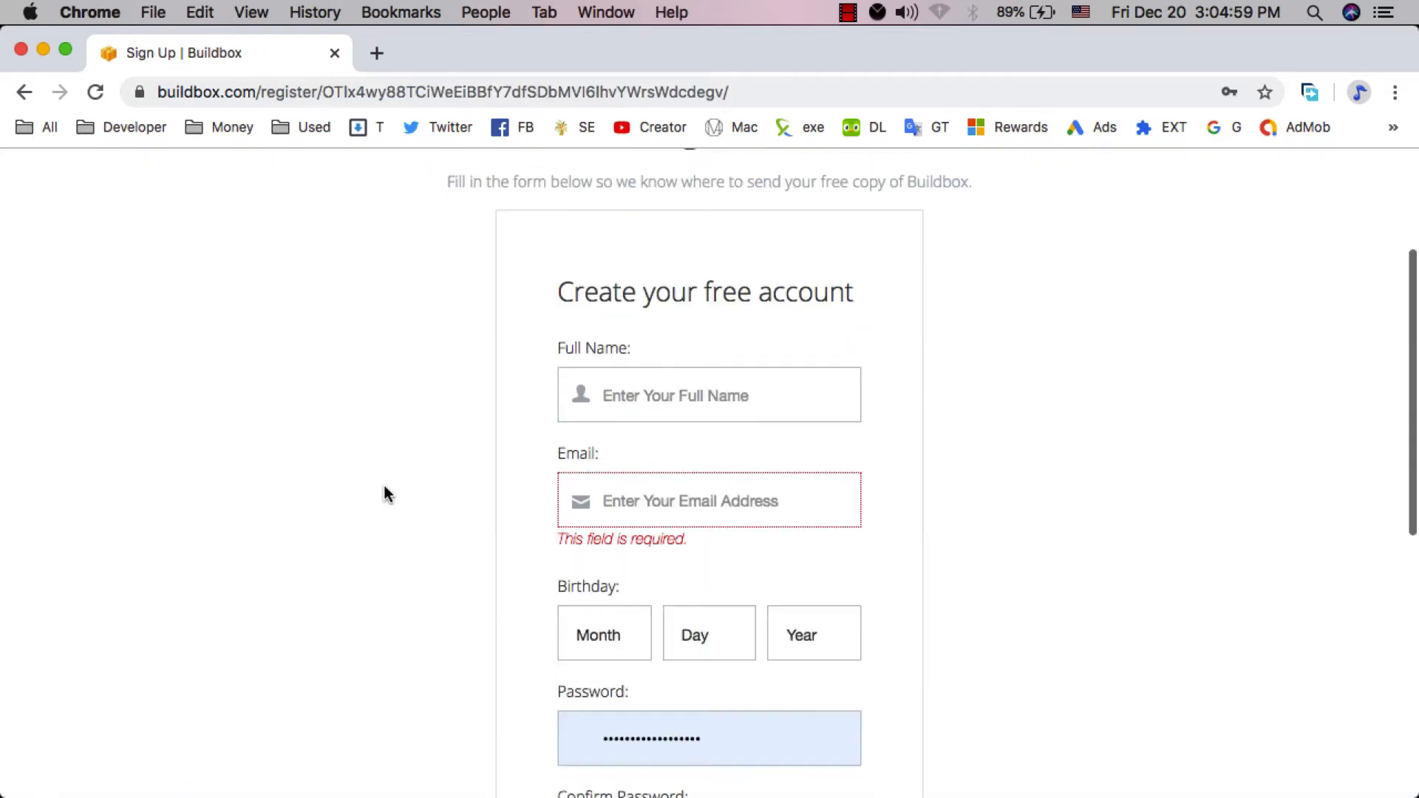
scroll(down, 3)
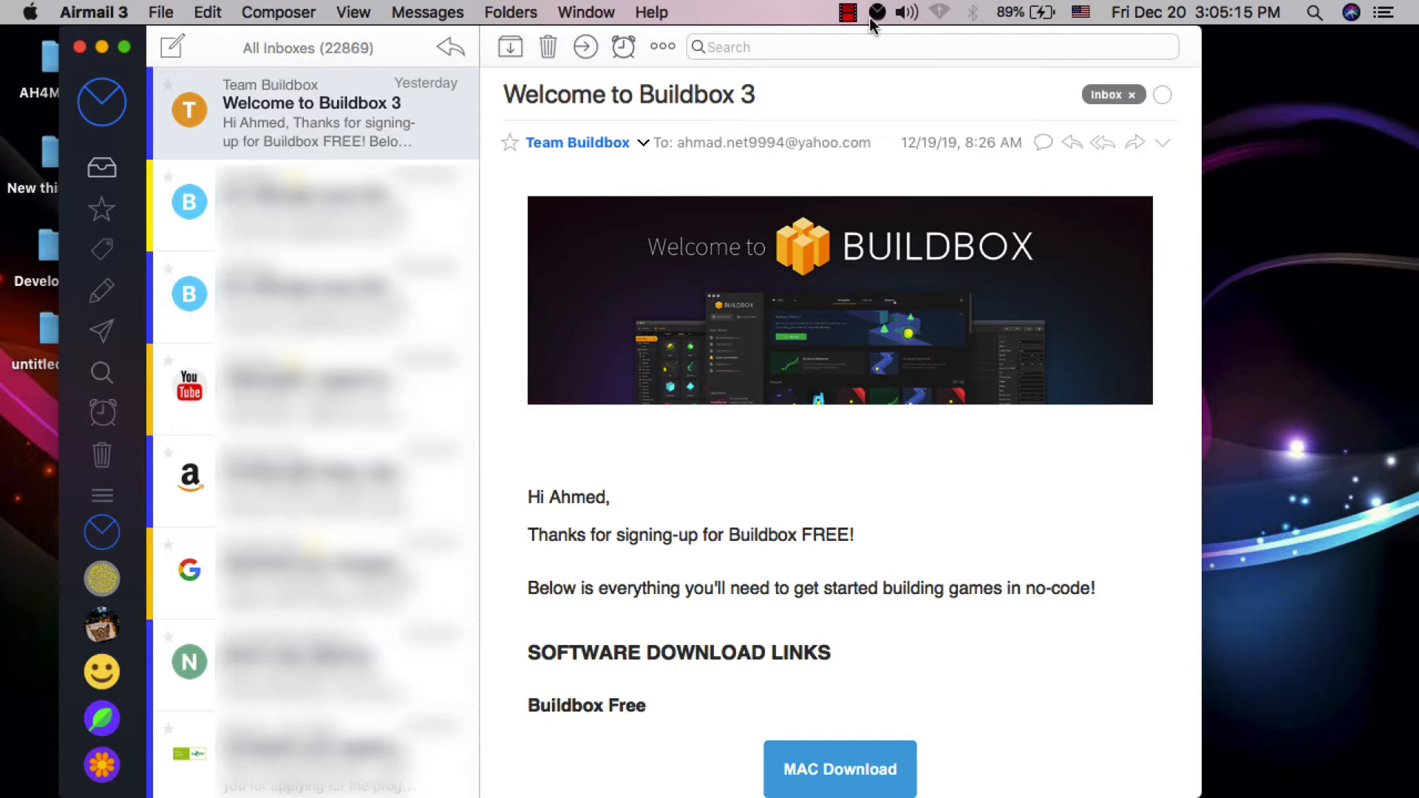
mouse_move(864, 587)
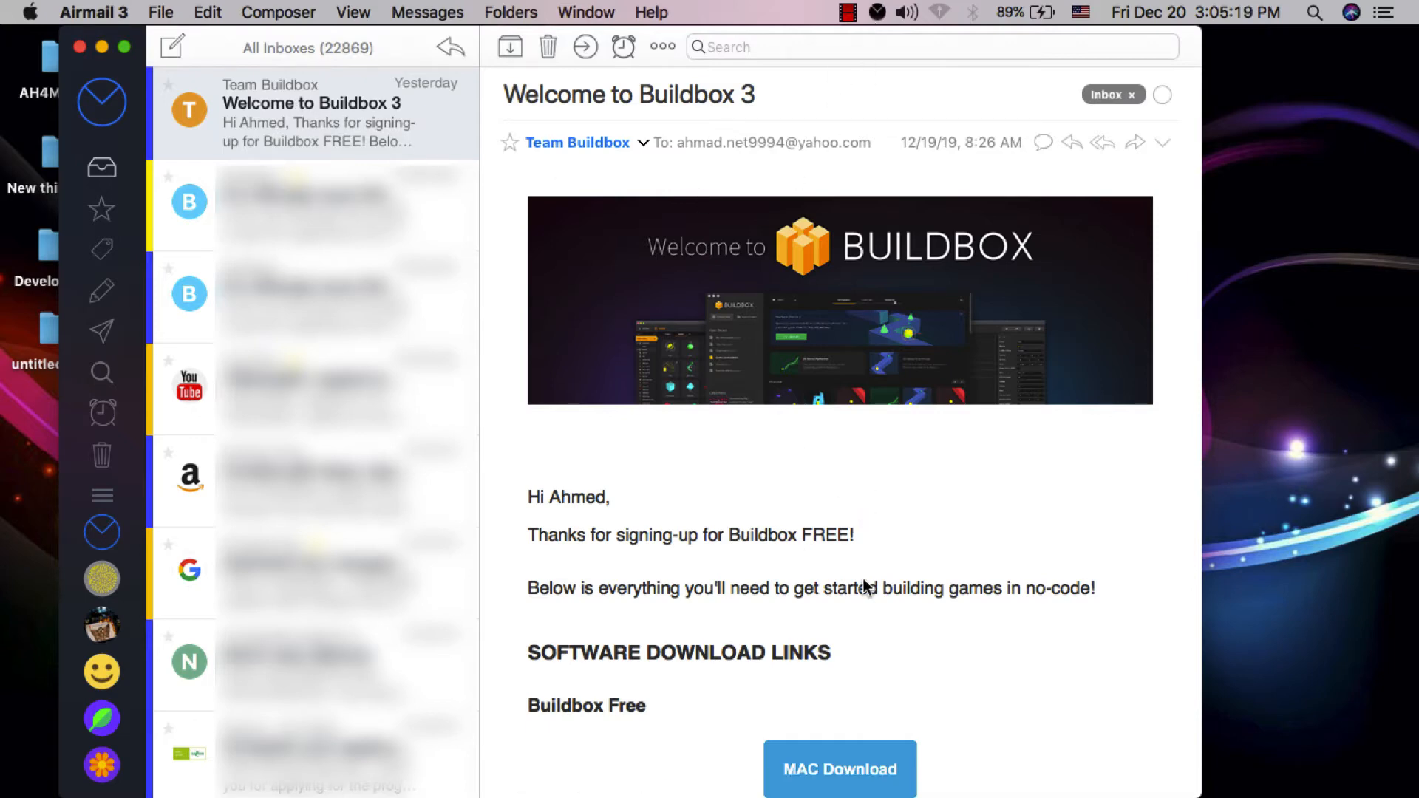
Step: Scroll the Welcome to Buildbox 3 email down to its download links and license key steps
scroll(down, 3)
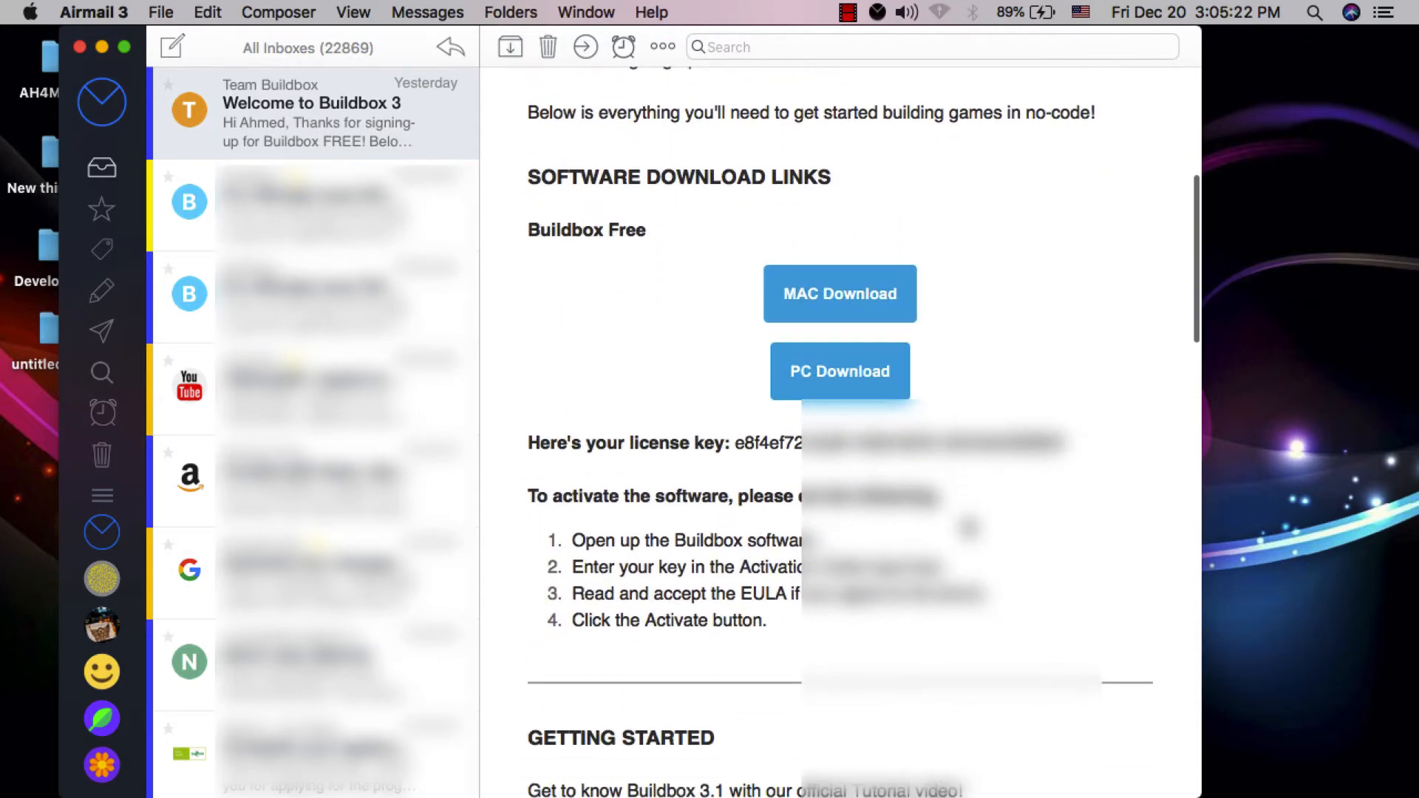
scroll(down, 3)
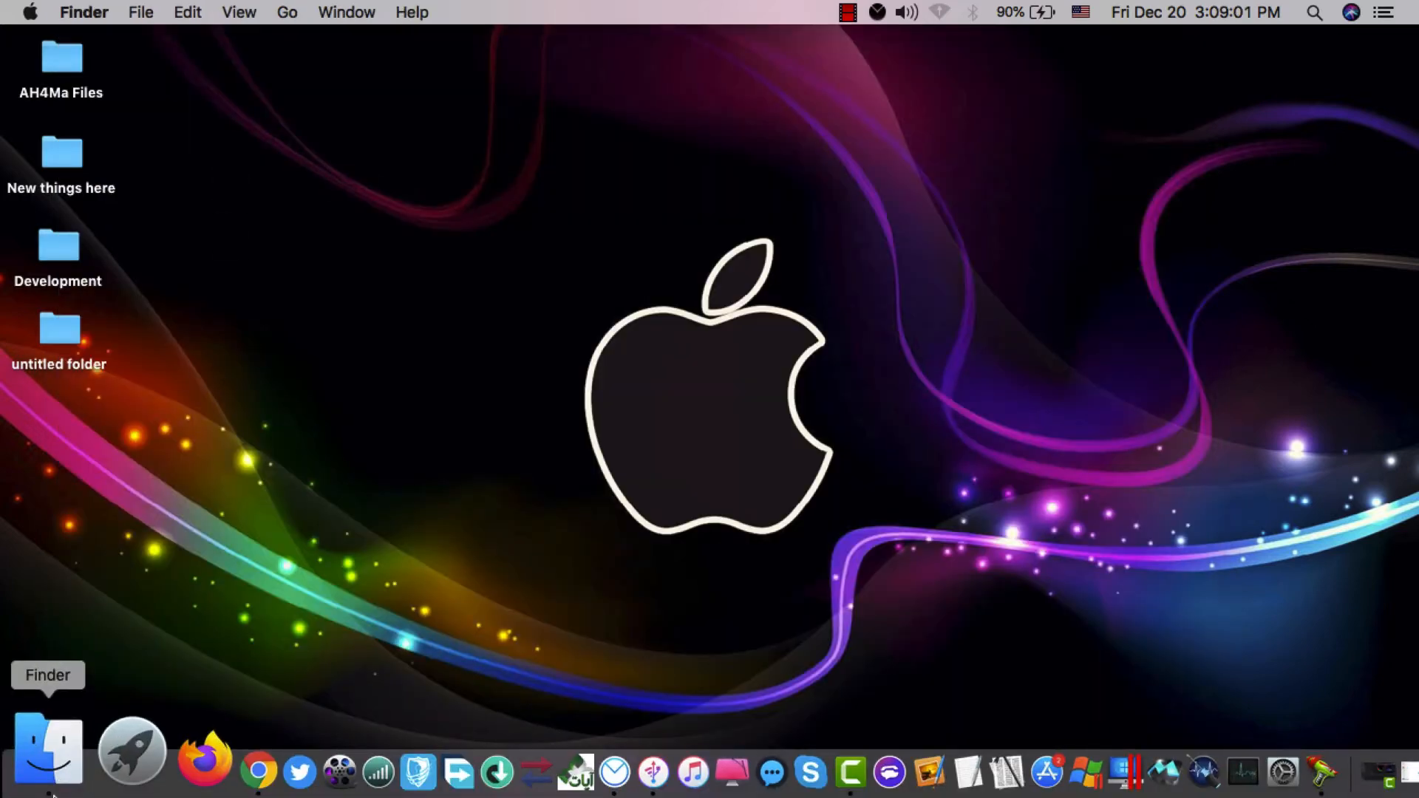
Step: Mount the Buildbox_3.1.2-3420.dmg disk image from the Downloads folder
click(47, 749)
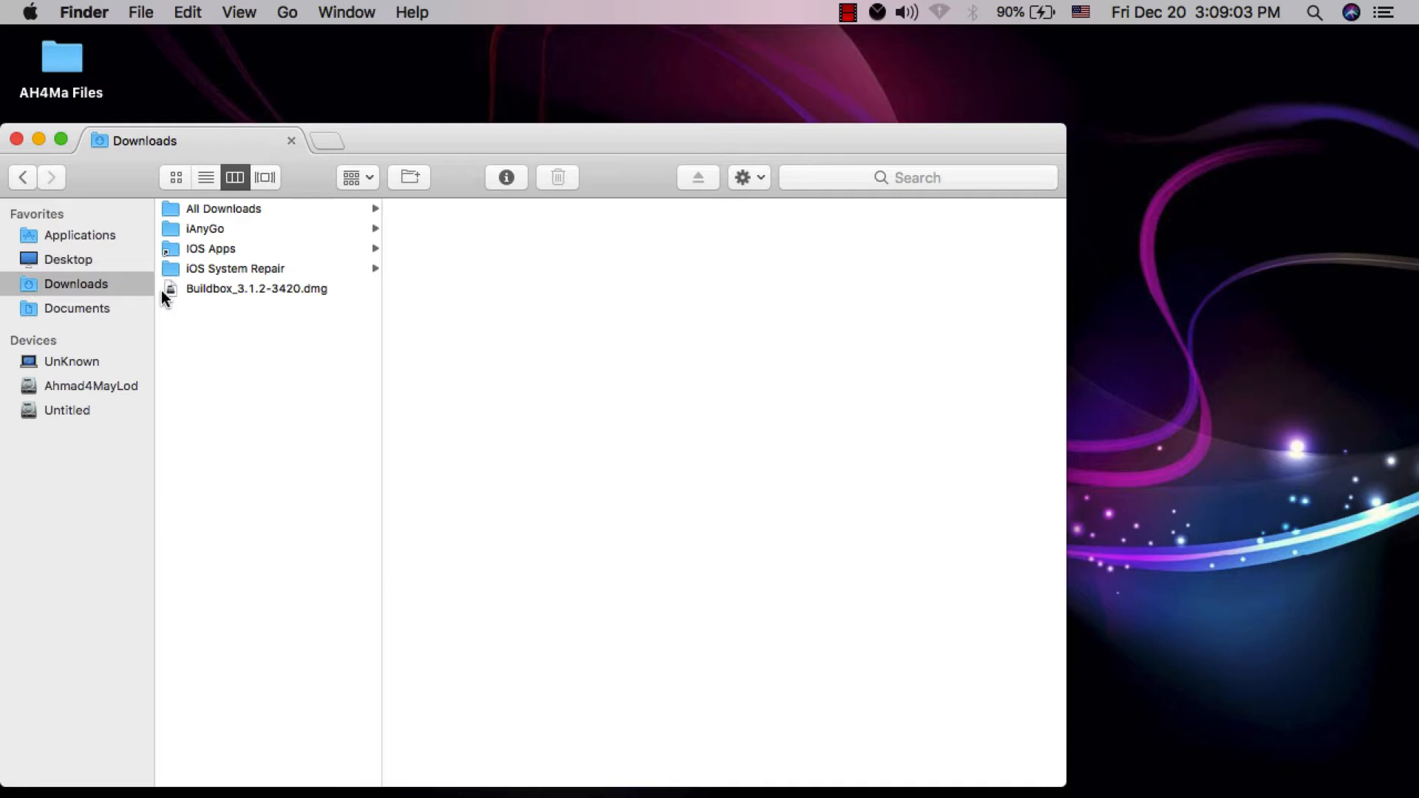
click(255, 288)
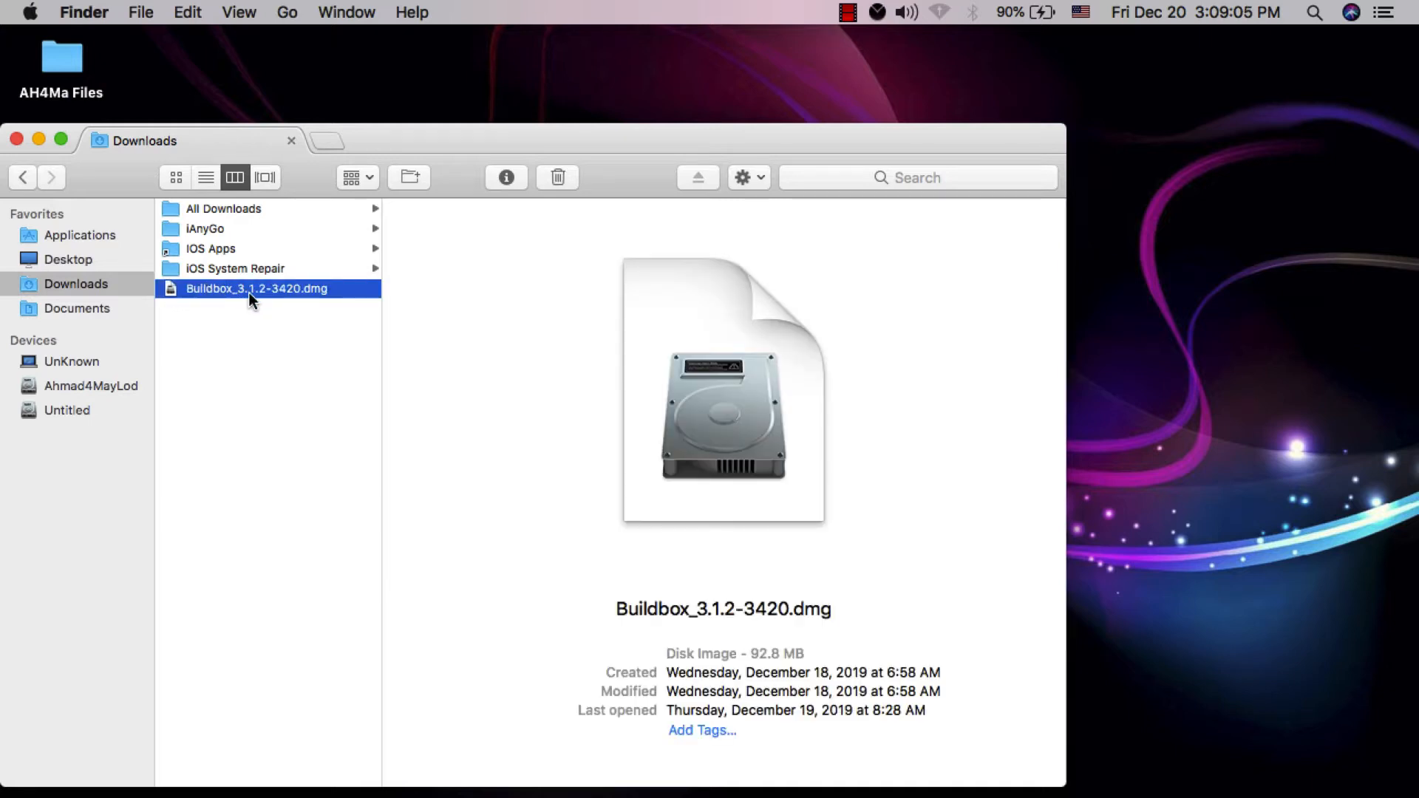
double_click(256, 289)
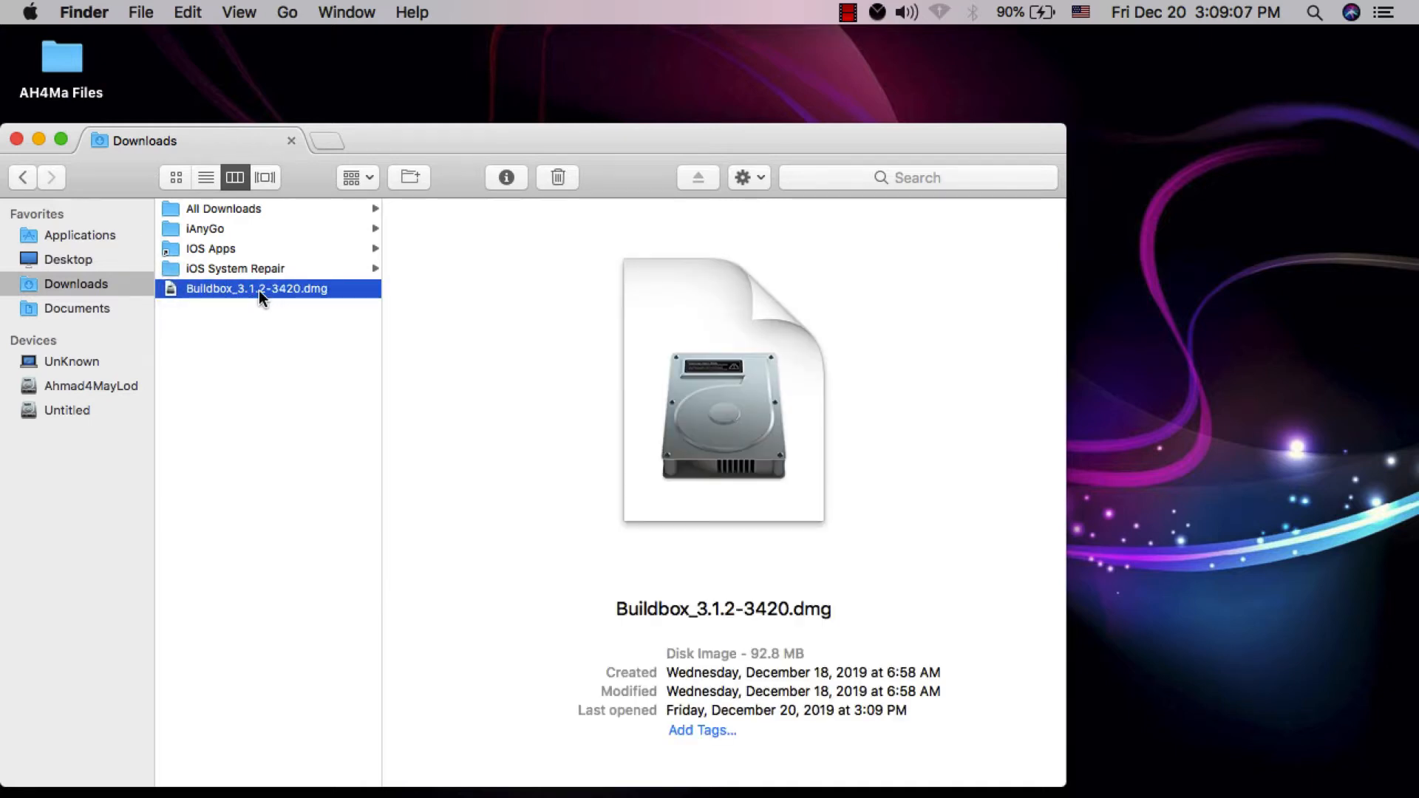
double_click(256, 288)
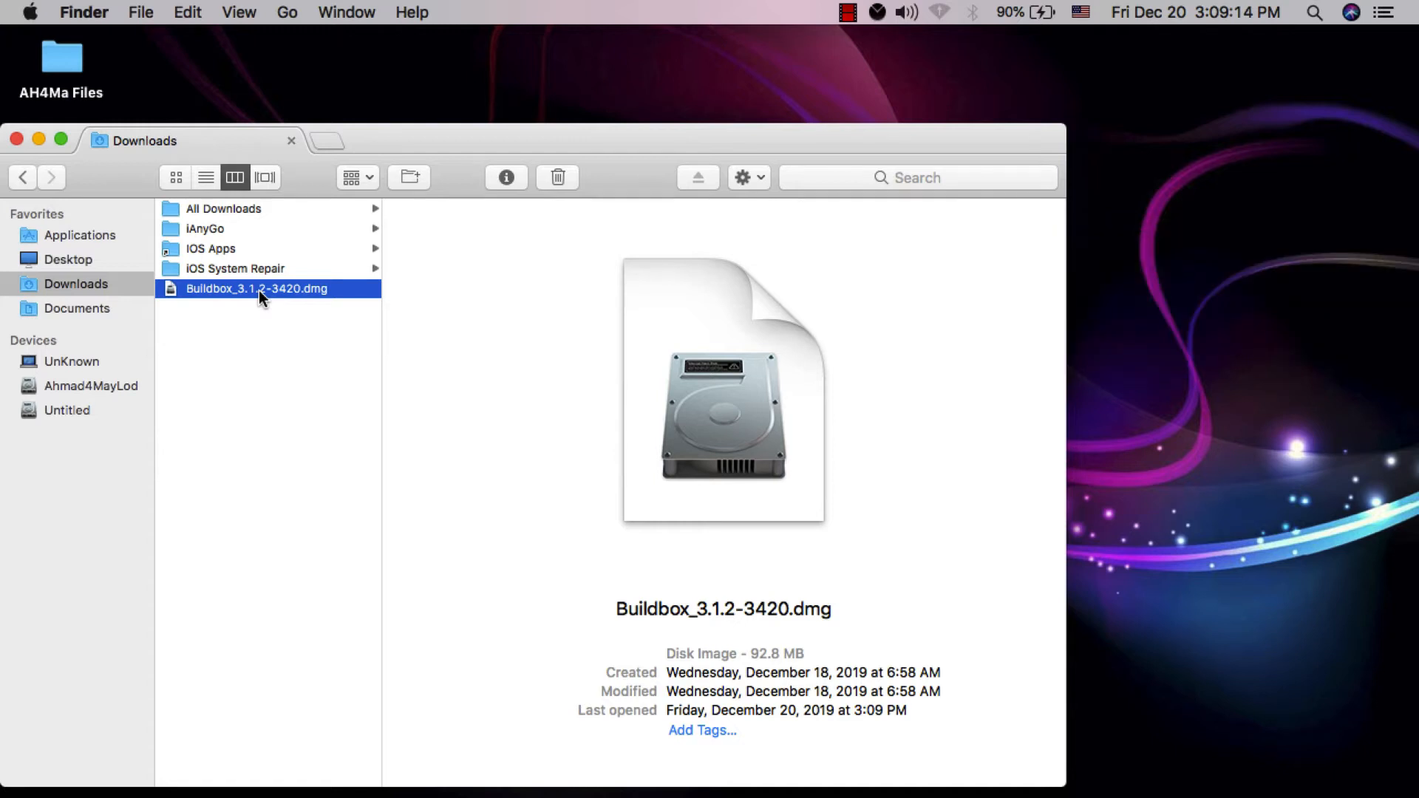
double_click(256, 288)
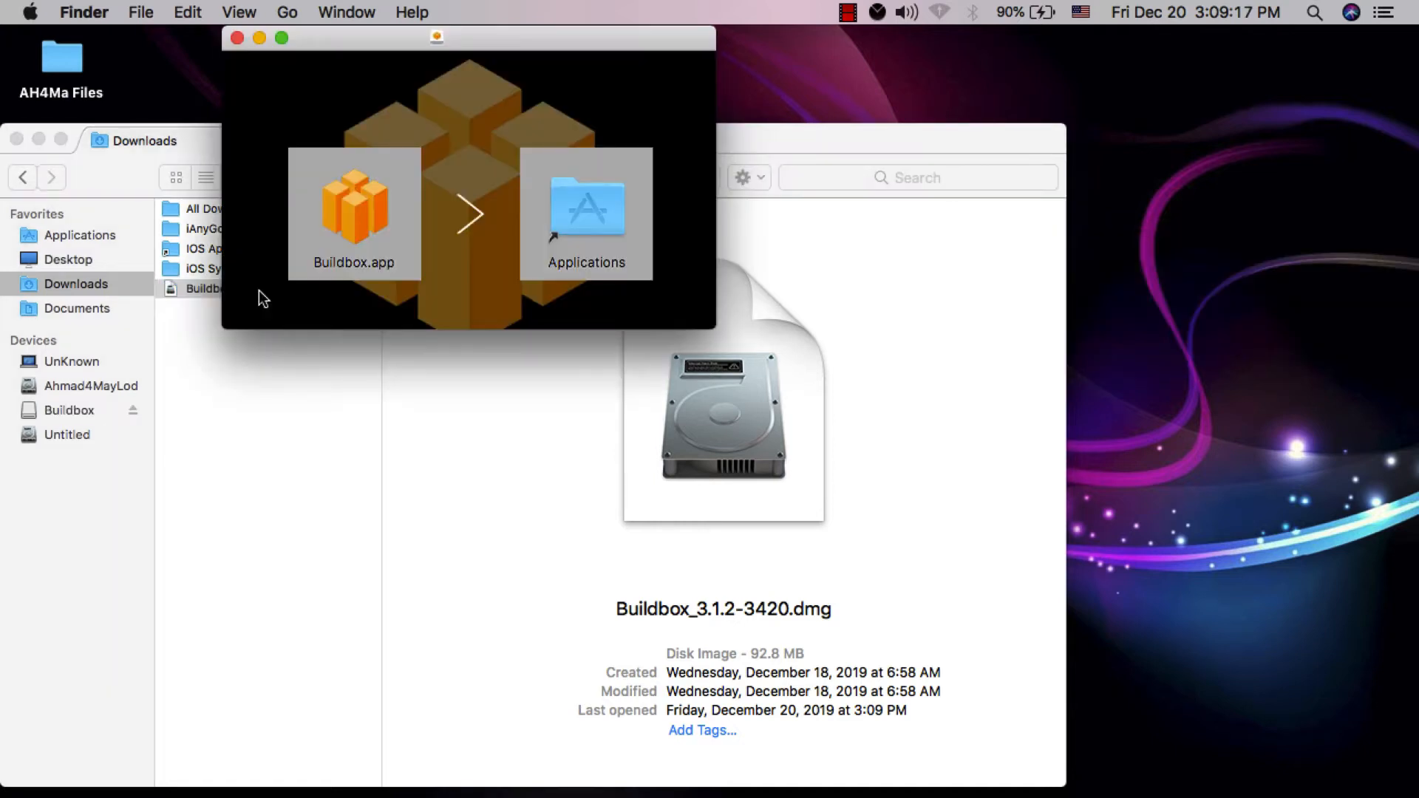
Step: Copy Buildbox.app from the installer window into the Applications folder
click(354, 209)
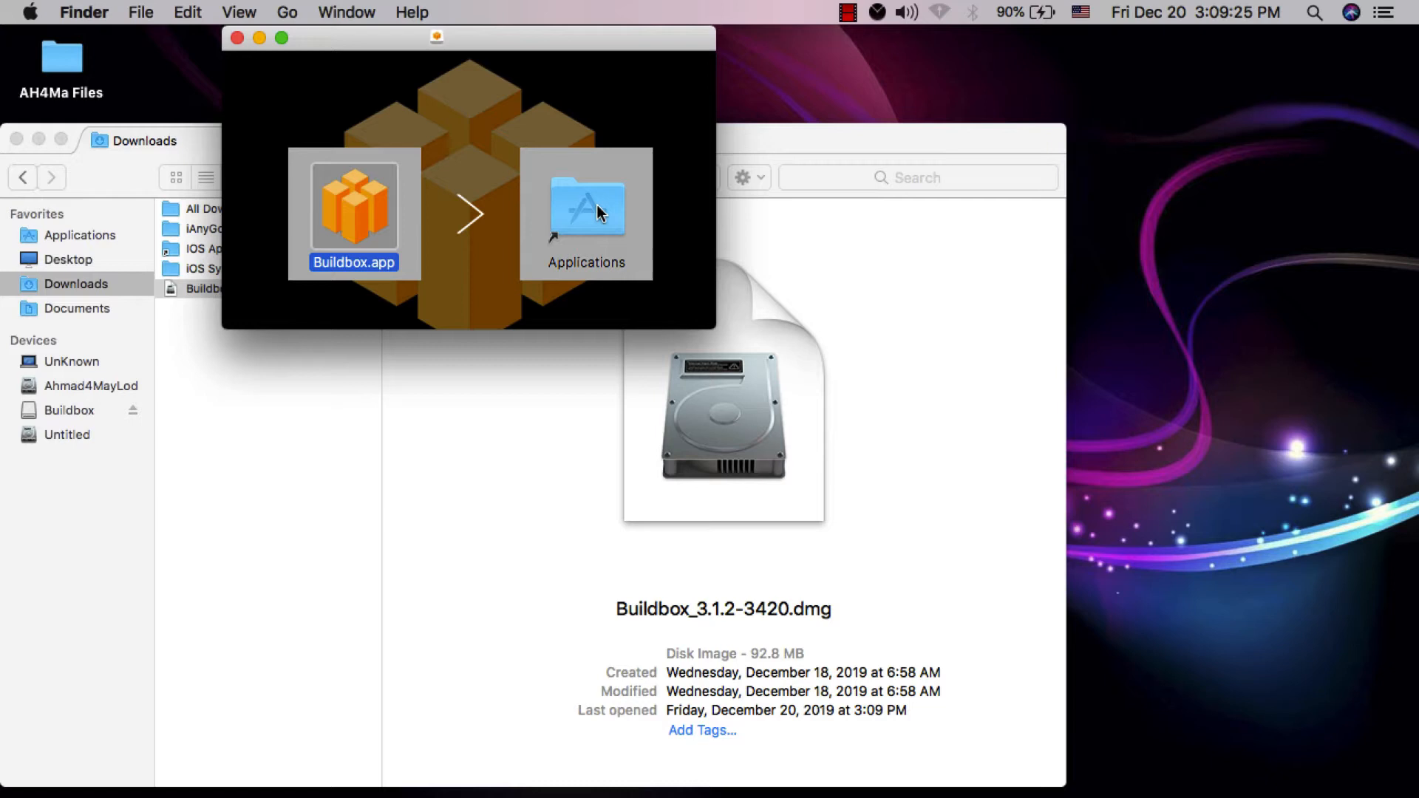
drag(353, 212, 586, 213)
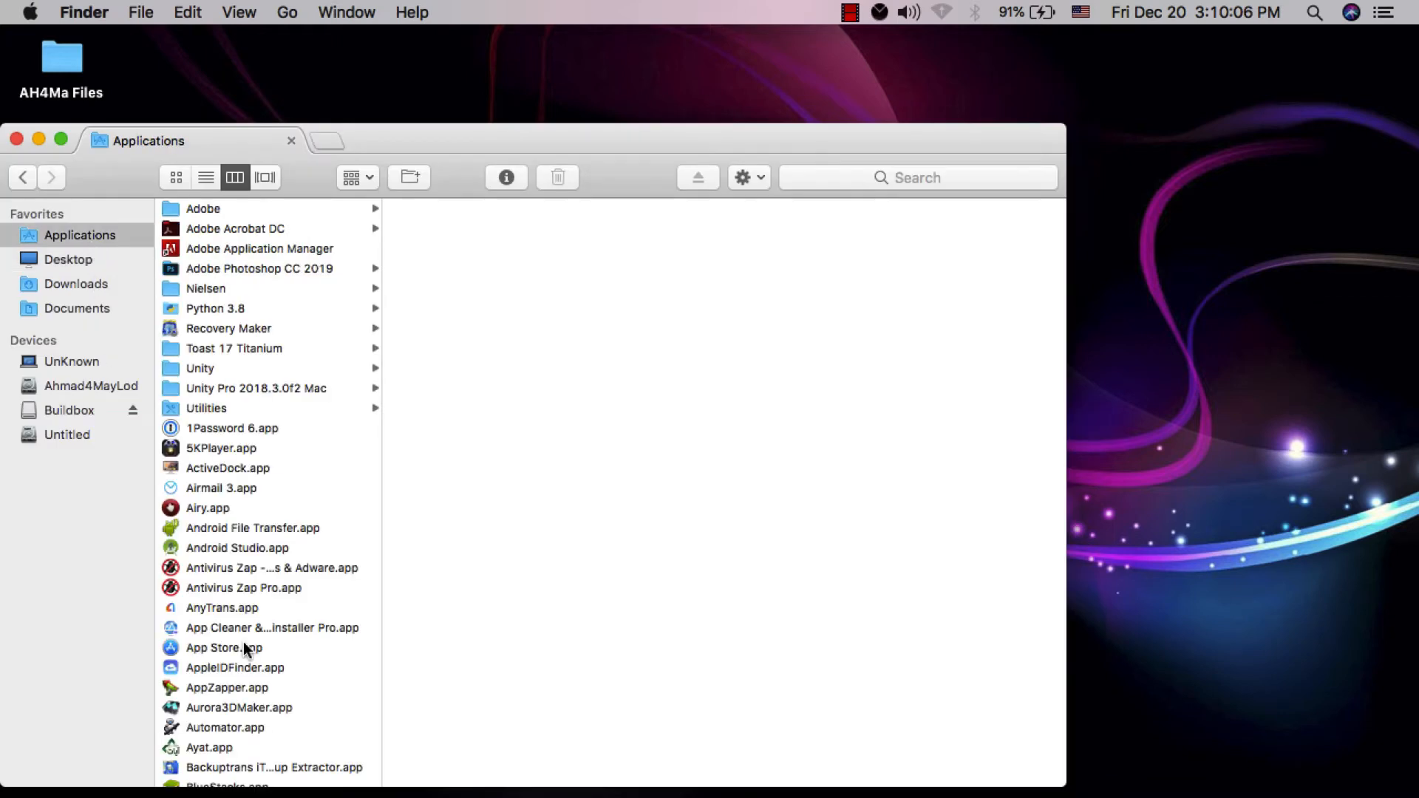
Step: Launch Buildbox 2.app from Applications so the license key activation prompt appears
click(235, 764)
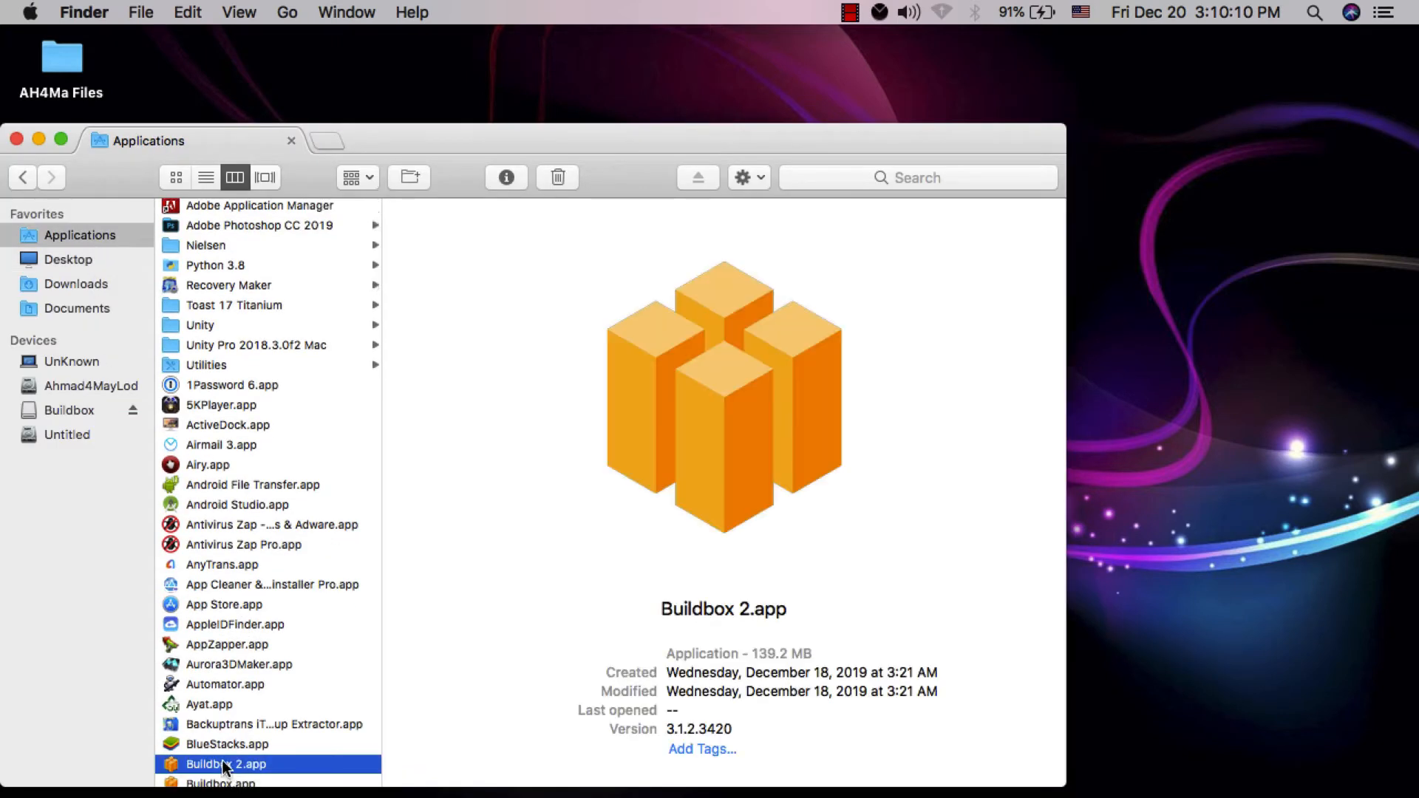
scroll(down, 3)
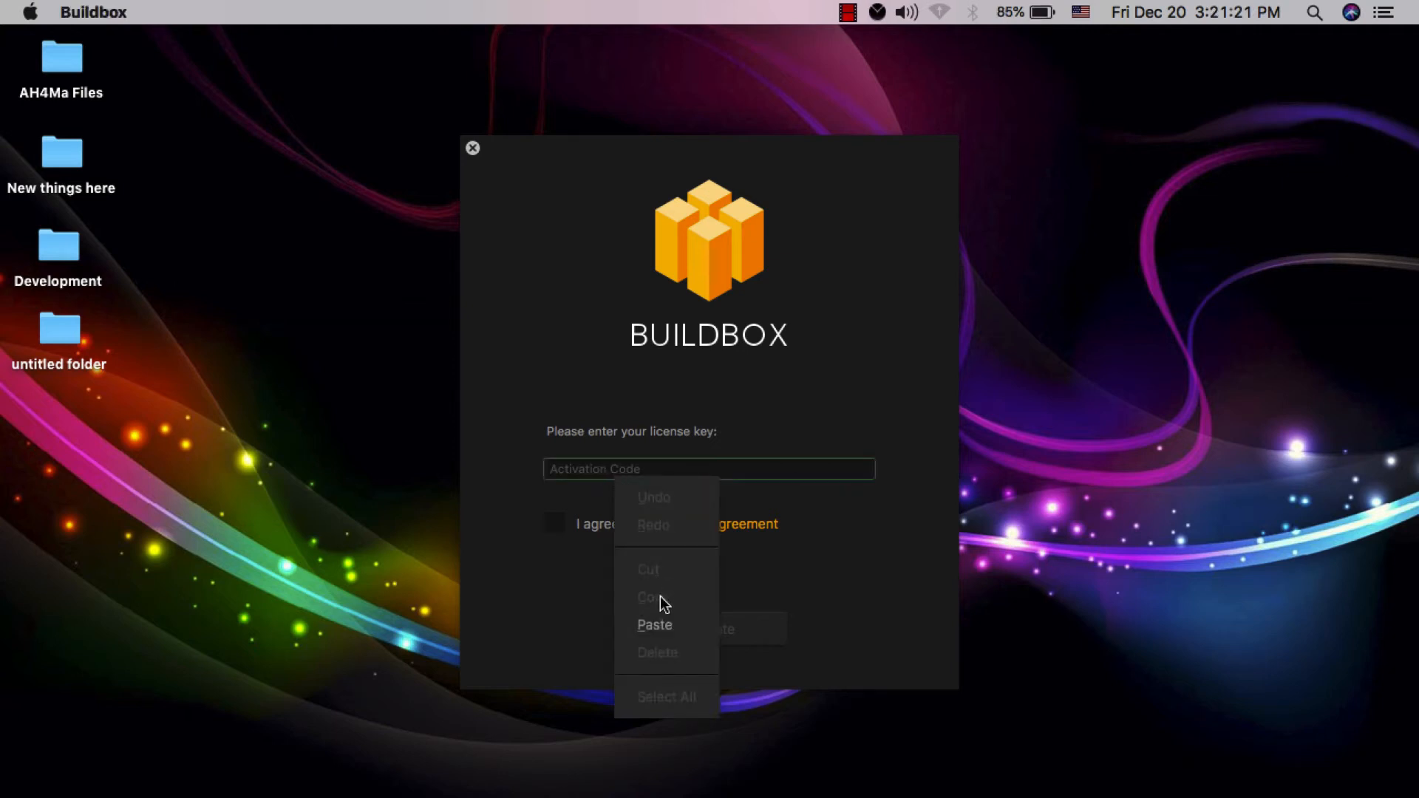
Step: Agree to the license terms, activate Buildbox with the license key and acknowledge success
click(655, 624)
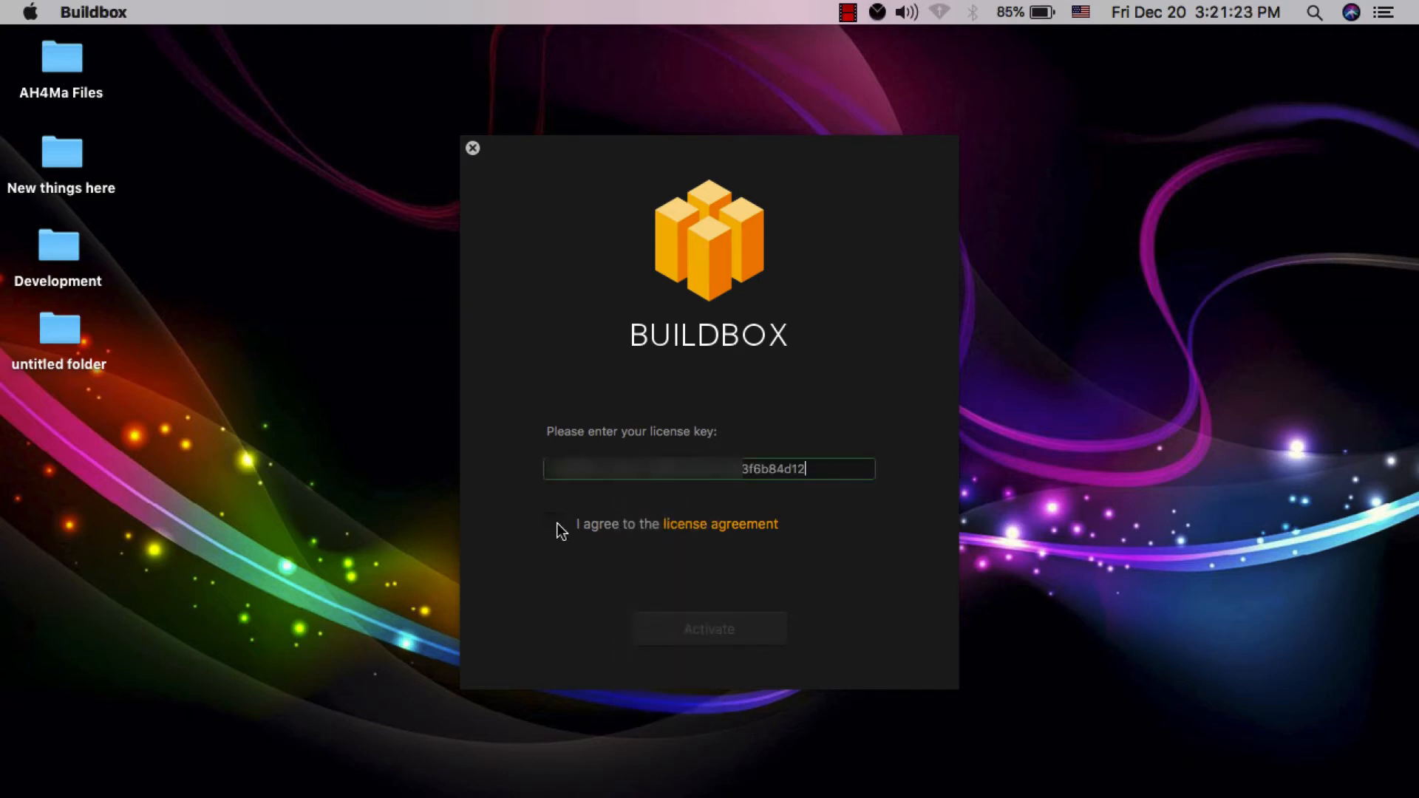
click(554, 523)
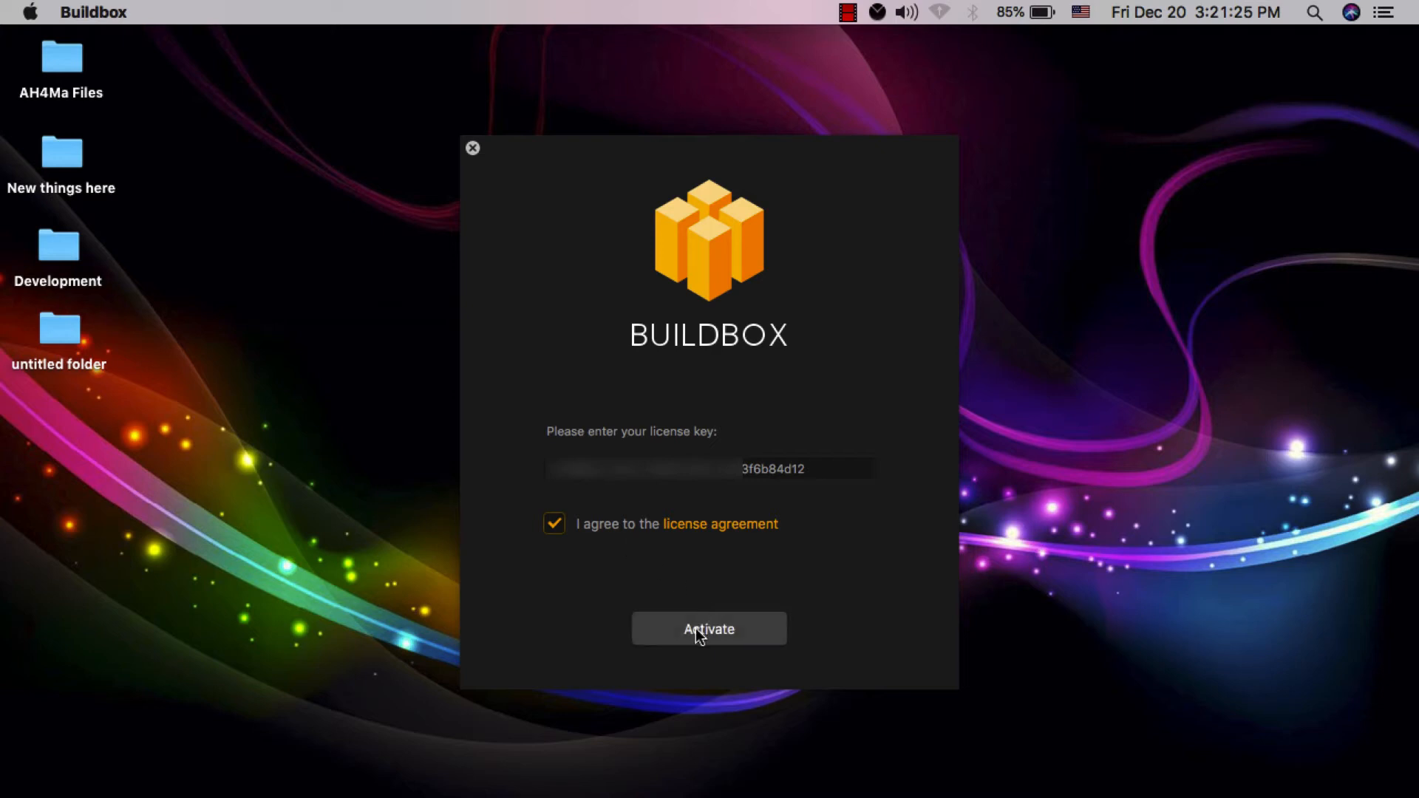
click(708, 630)
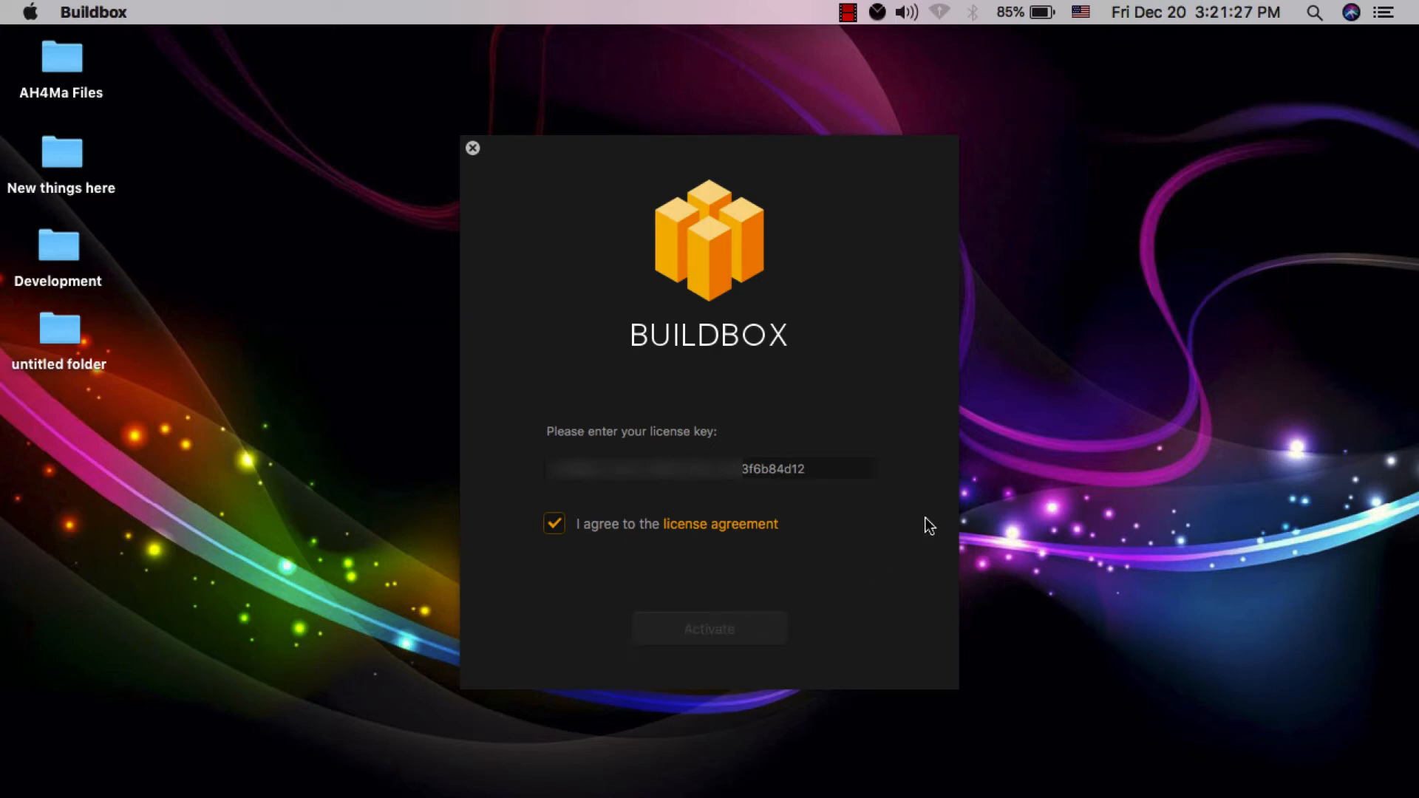
click(708, 628)
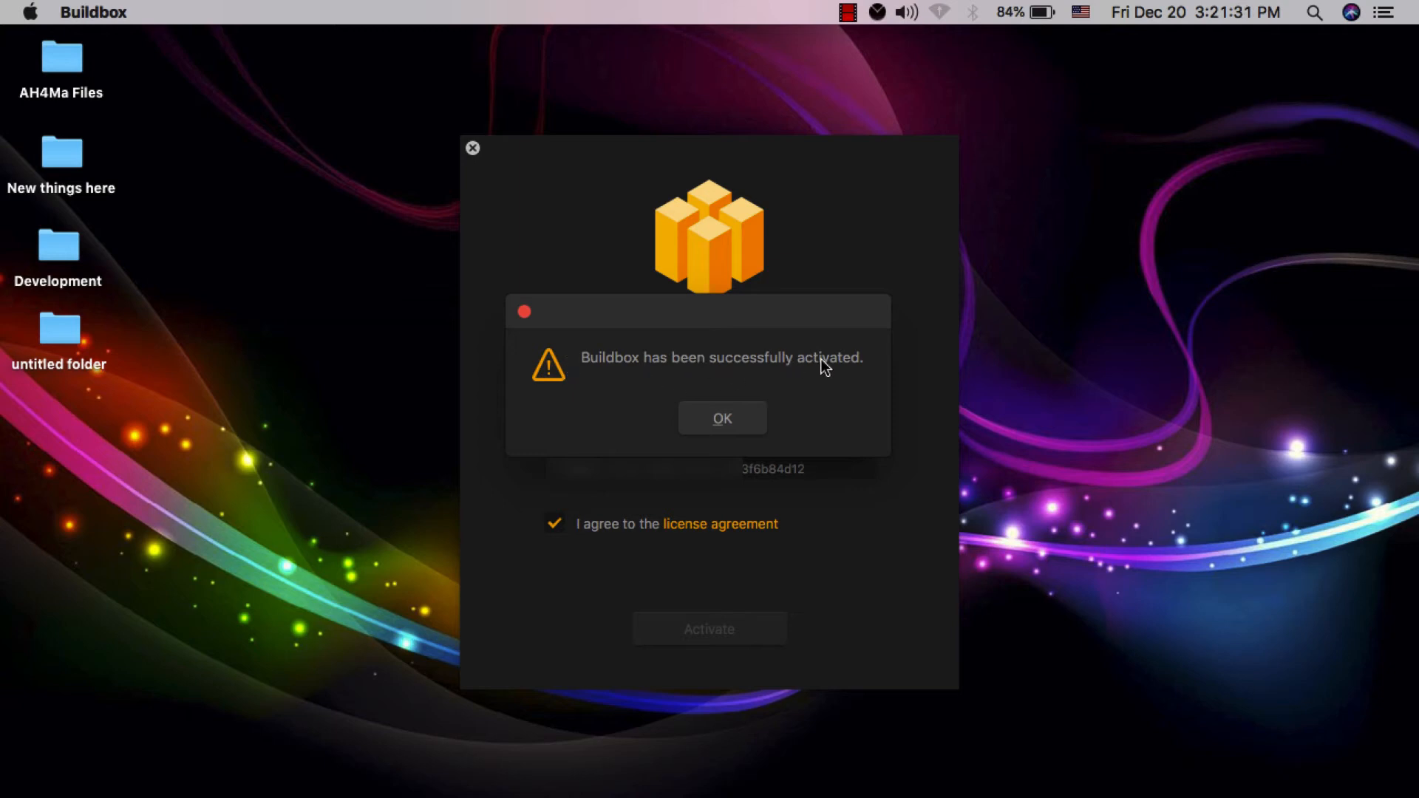
click(721, 418)
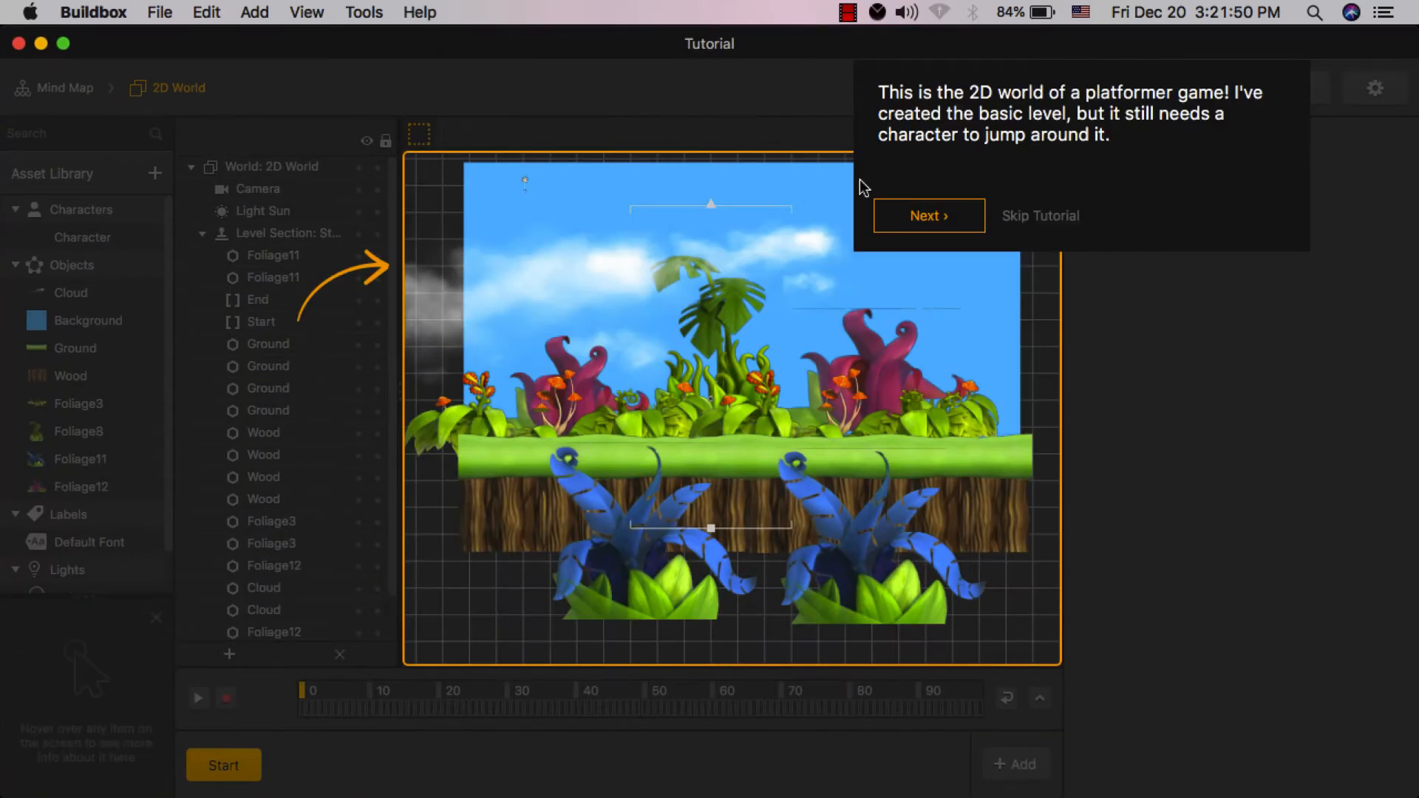
Step: Skip the tutorial and return to the Getting Started template gallery
click(928, 216)
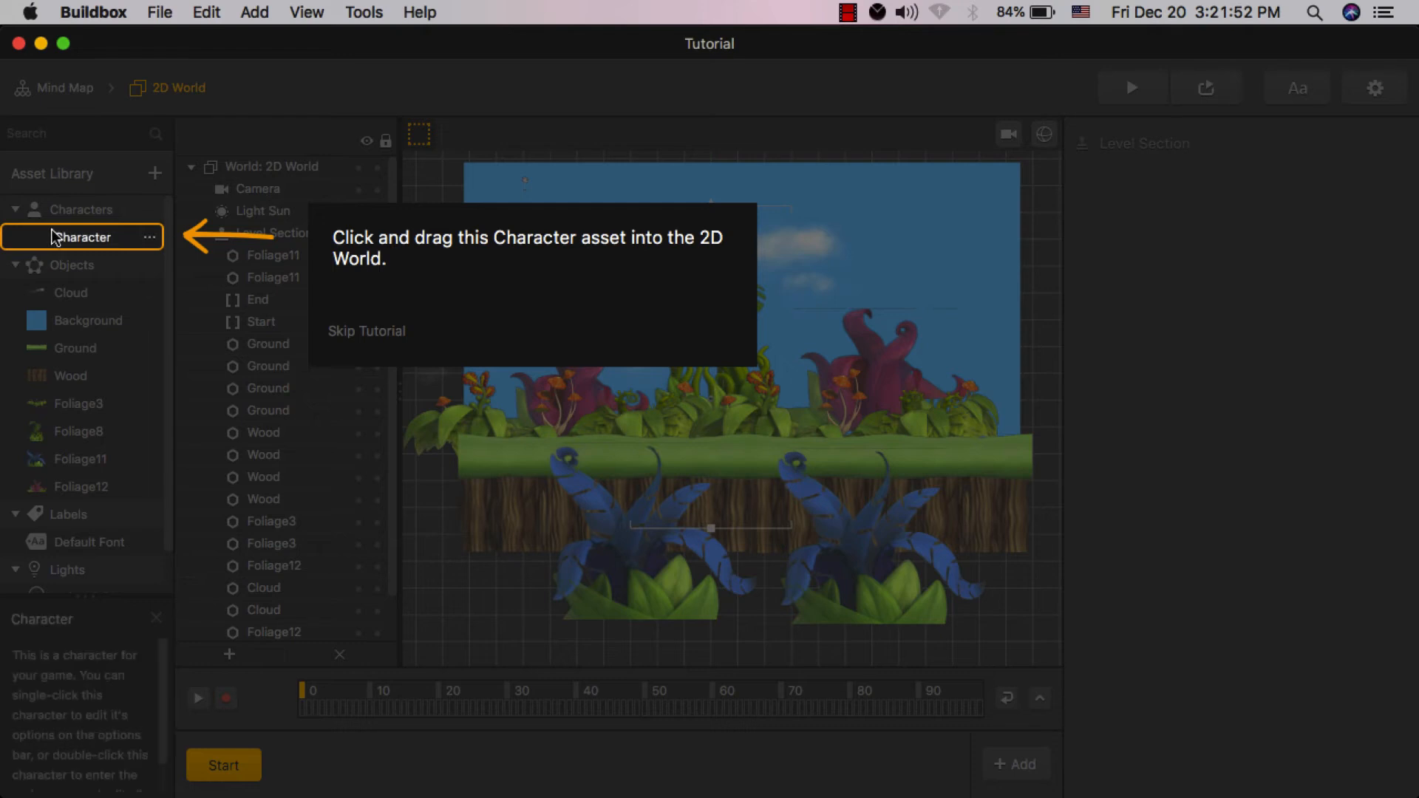
click(81, 237)
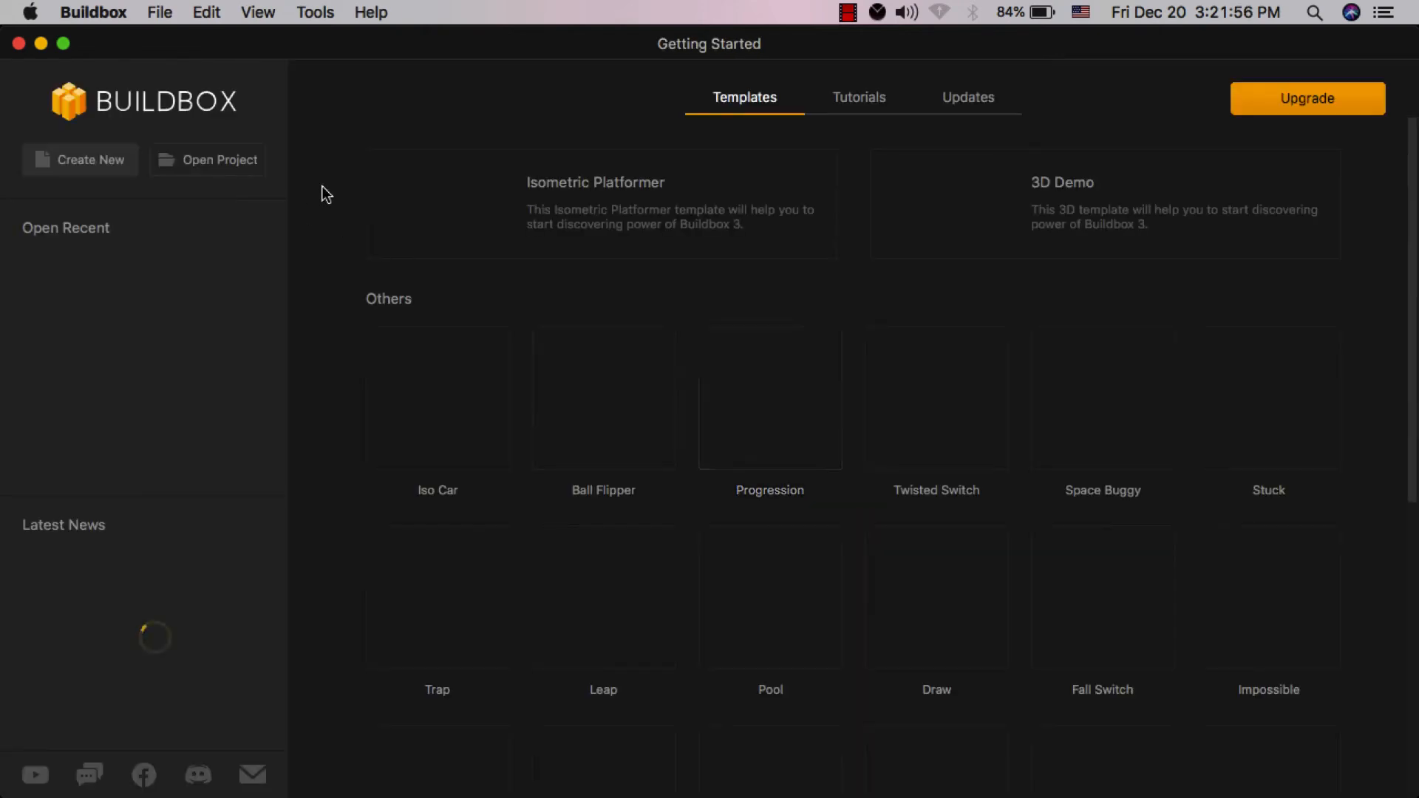
Step: Open the Ball Flipper template as a BallFlipper project showing its 3D World
click(160, 11)
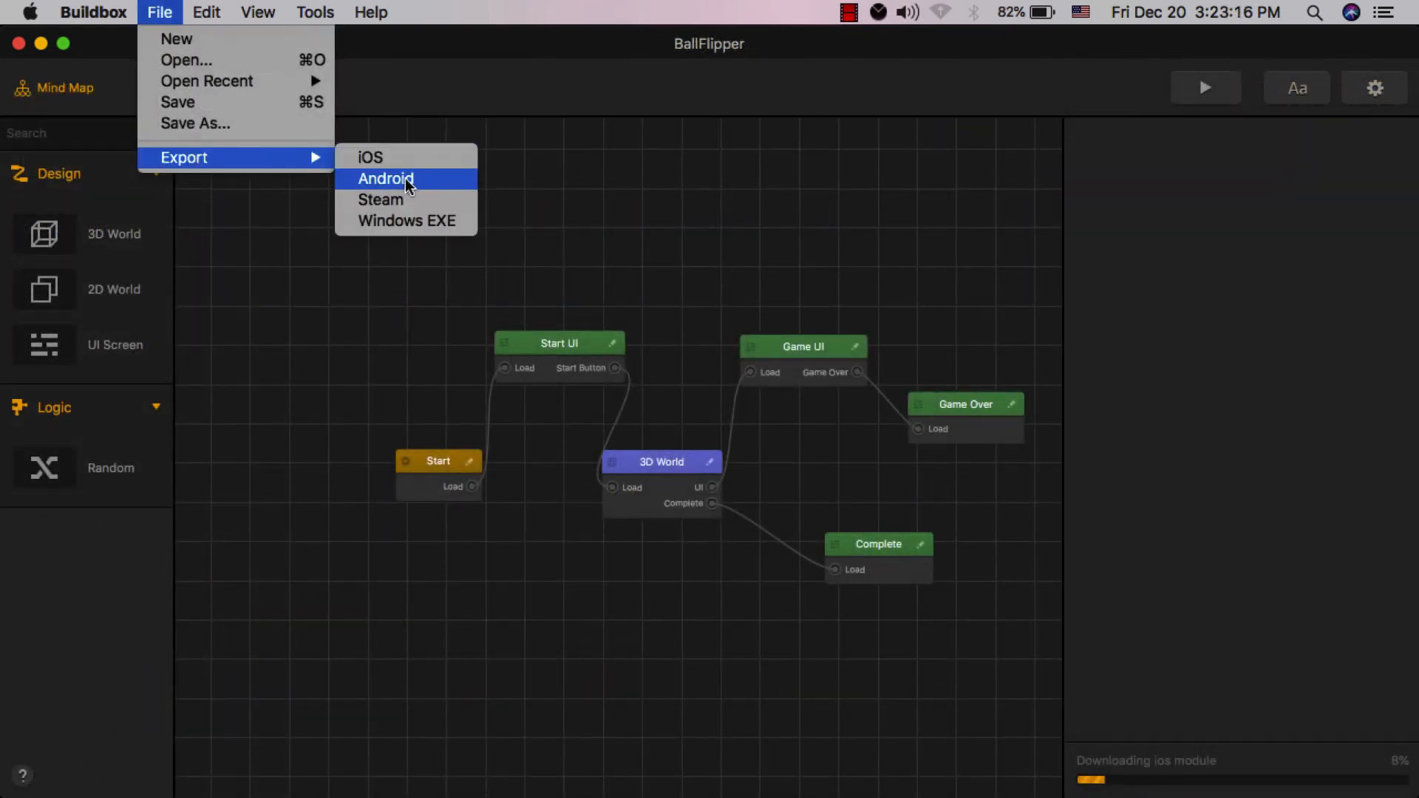
mouse_move(396, 201)
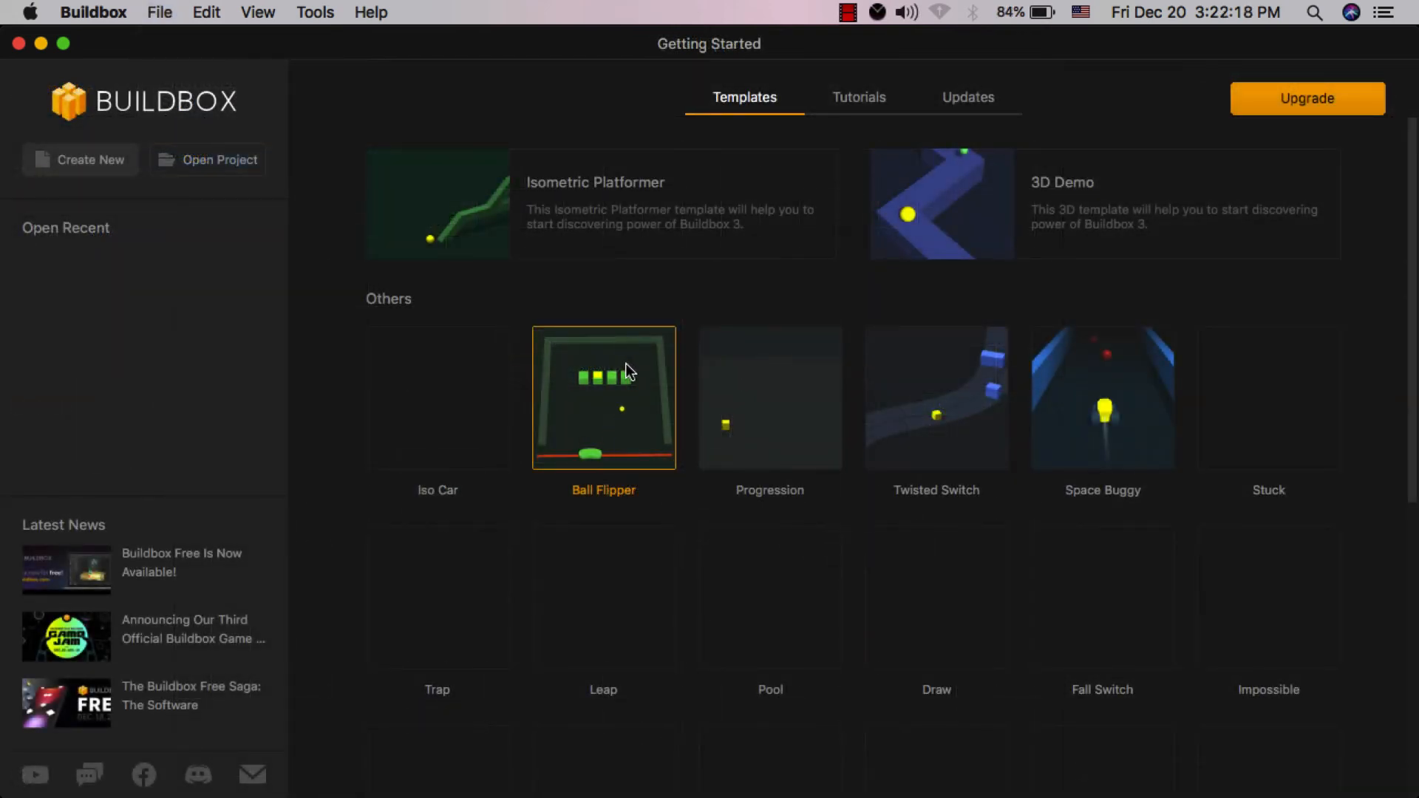
double_click(603, 398)
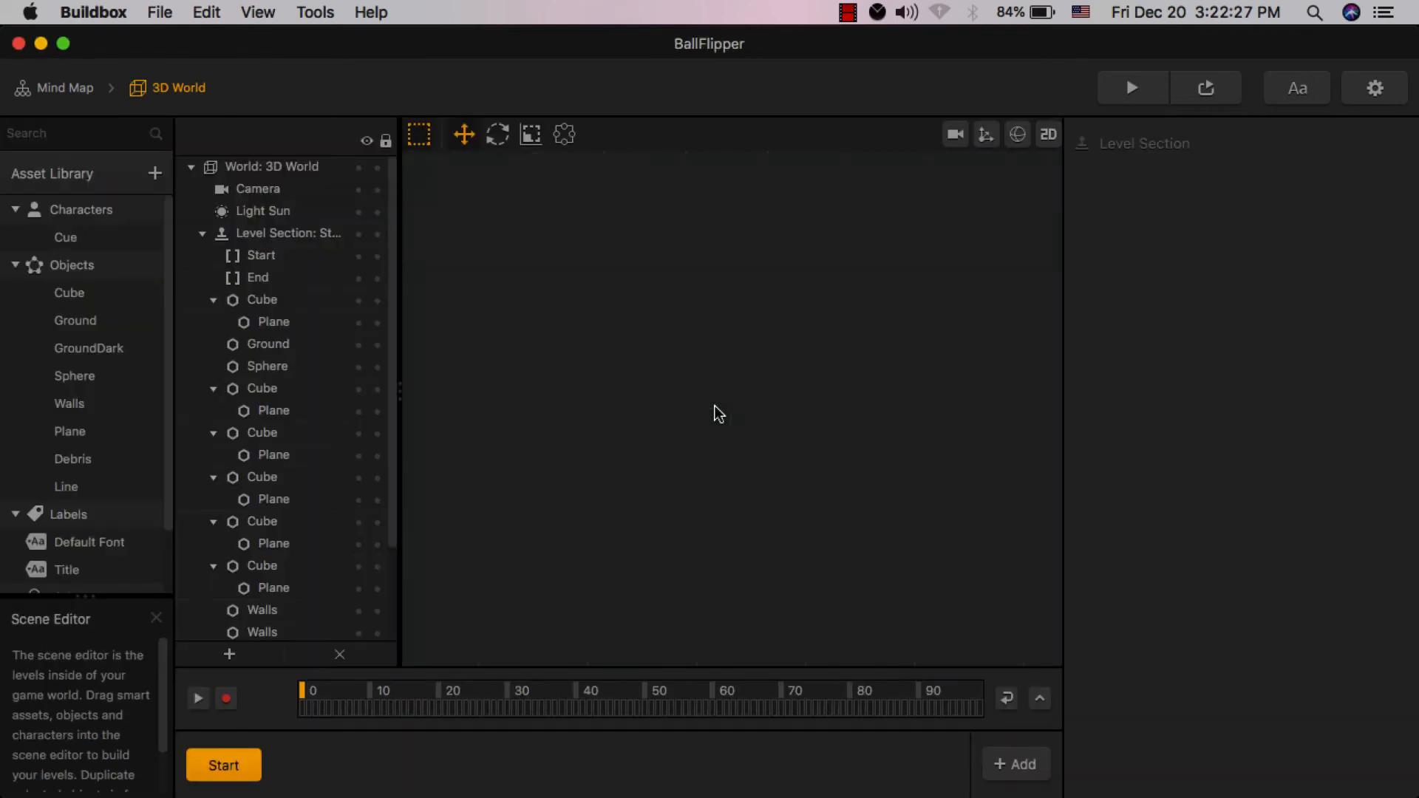
Step: Move the Ground object with the gizmo in the 3D World, then go to the Level Complete UI
click(267, 344)
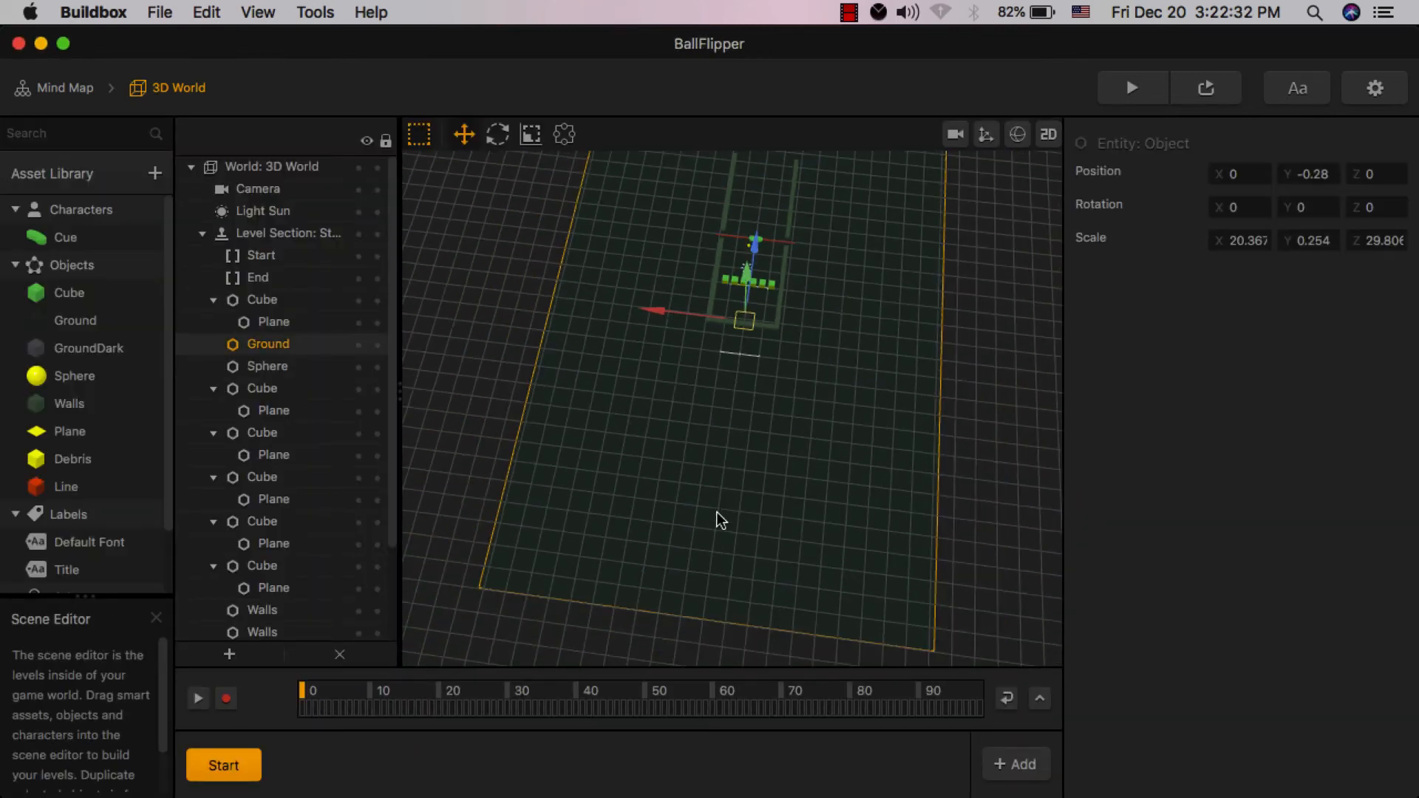
click(464, 134)
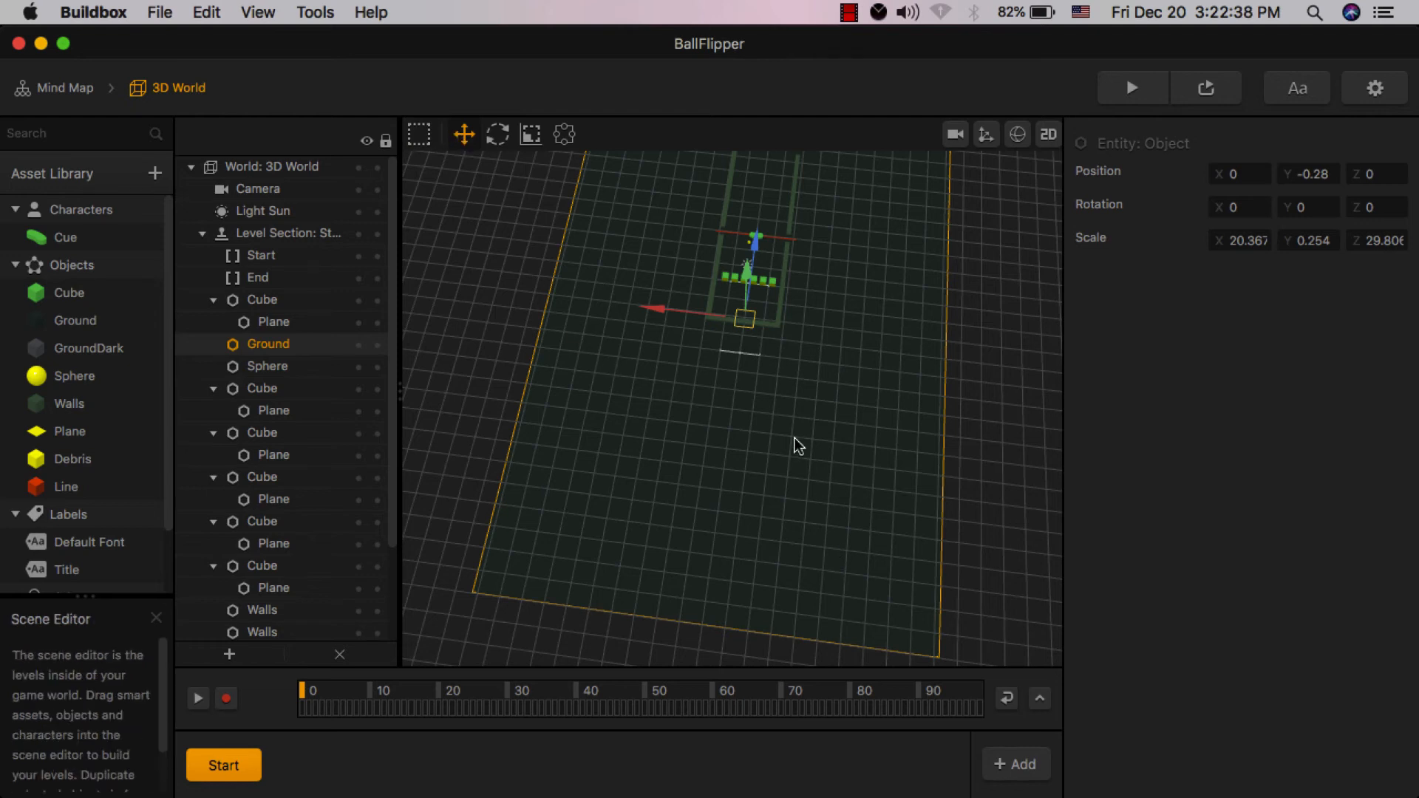
drag(743, 319, 841, 402)
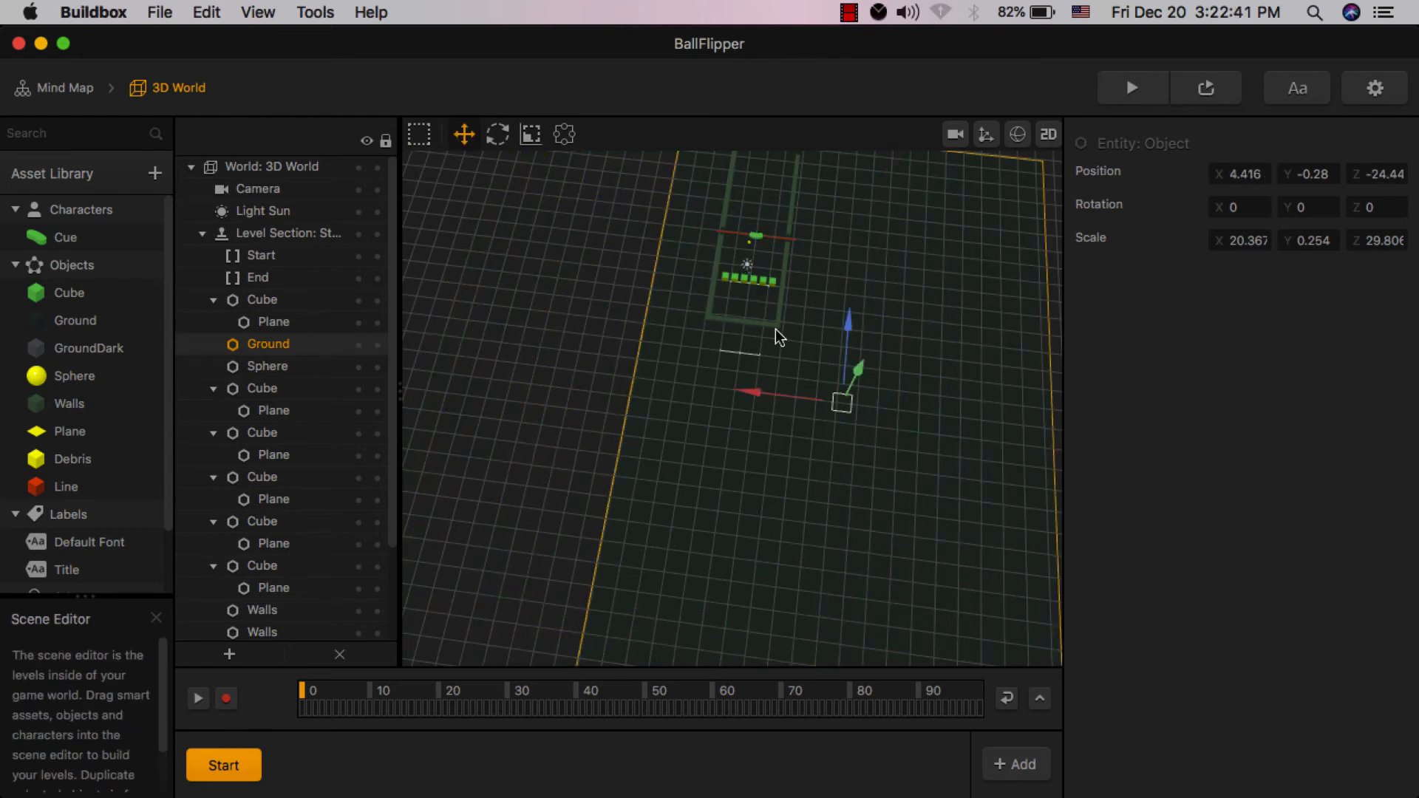
click(64, 87)
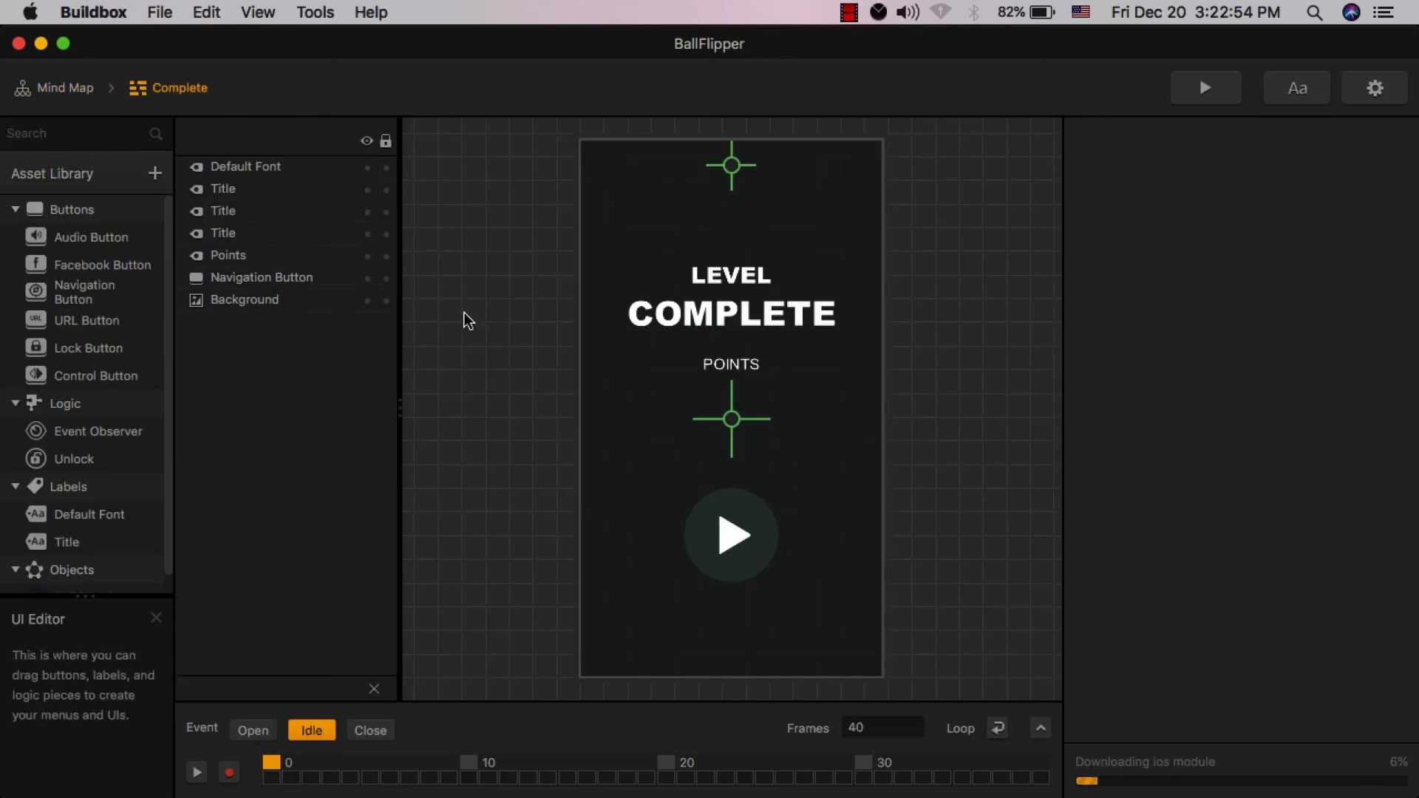
Step: View the Start UI title screen from the mind map and return to the mind map
click(65, 87)
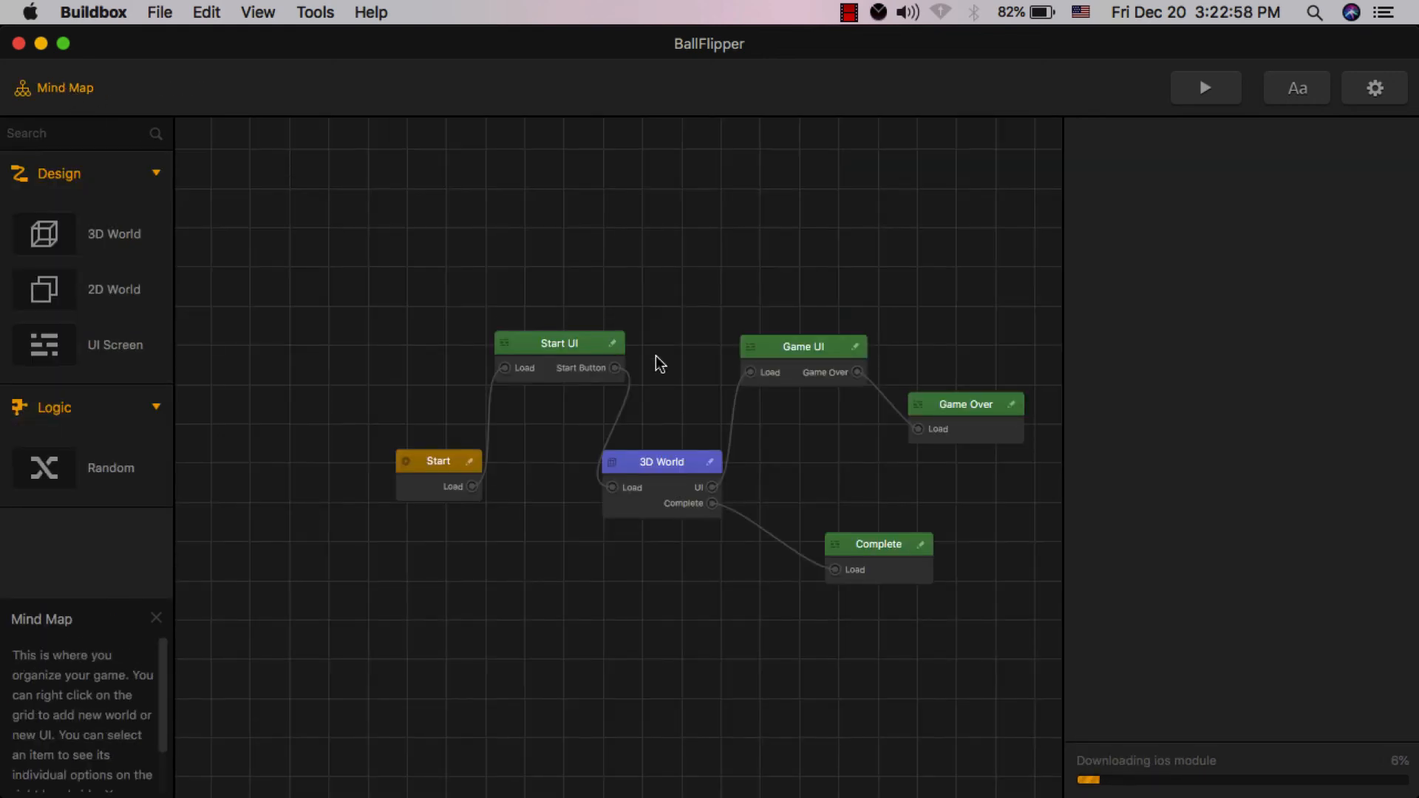
click(156, 618)
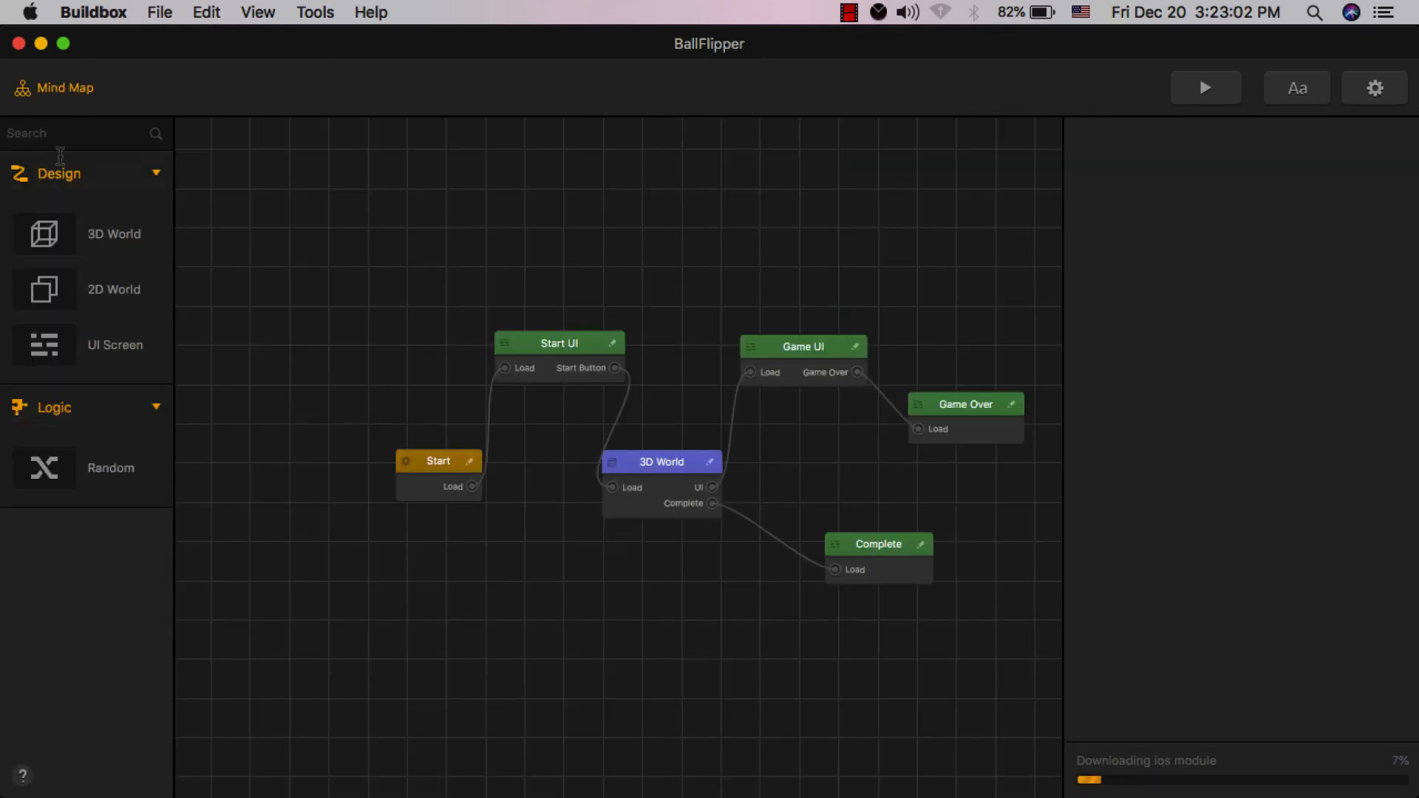
double_click(558, 343)
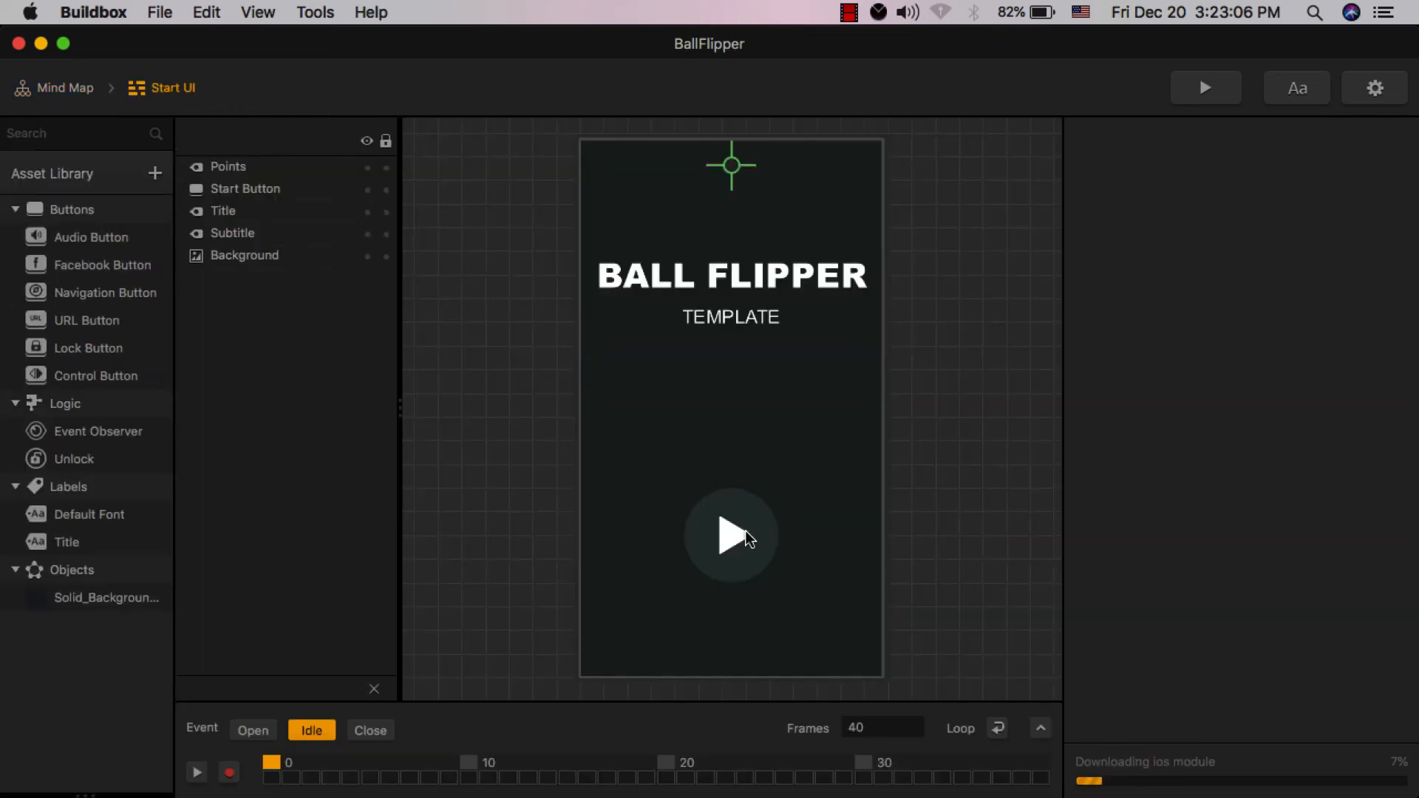
click(64, 88)
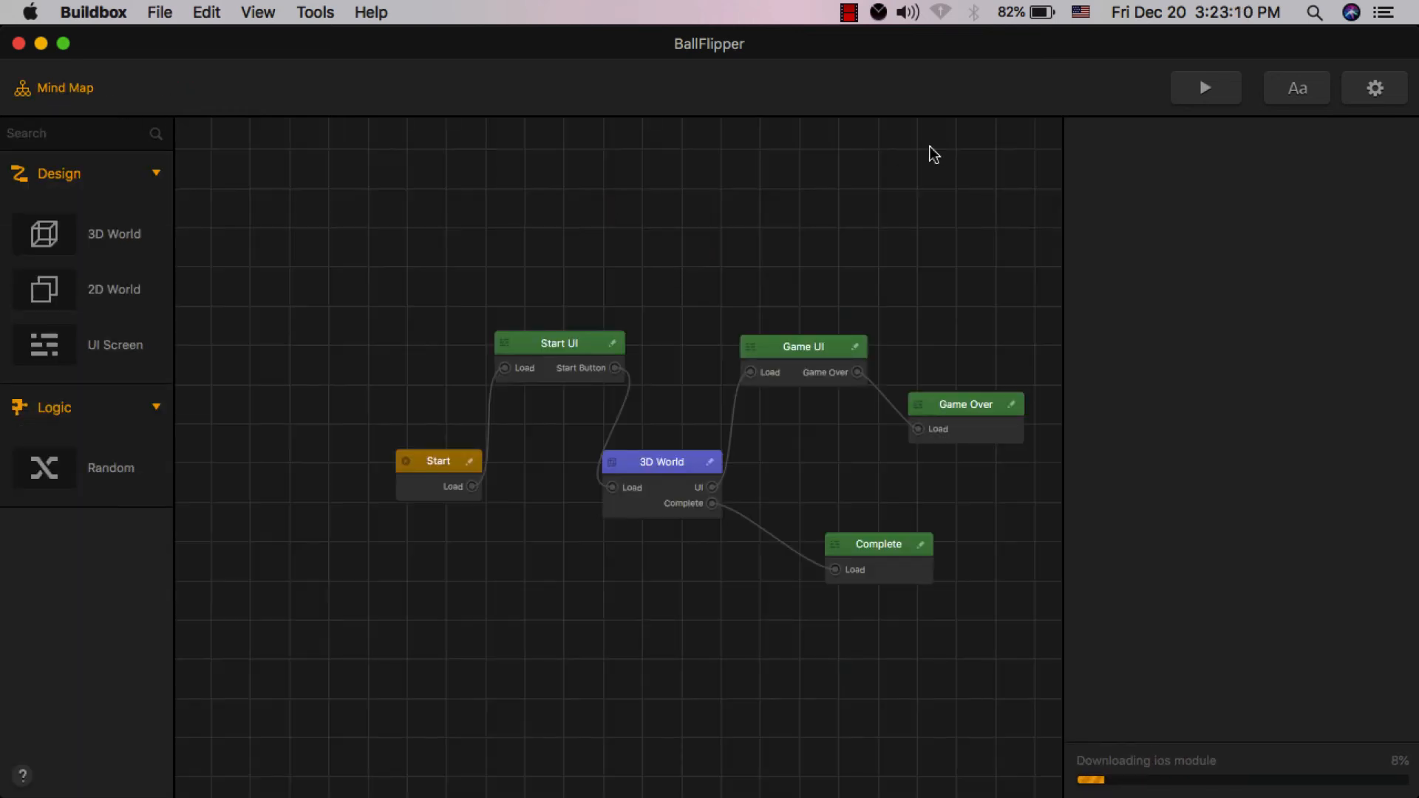